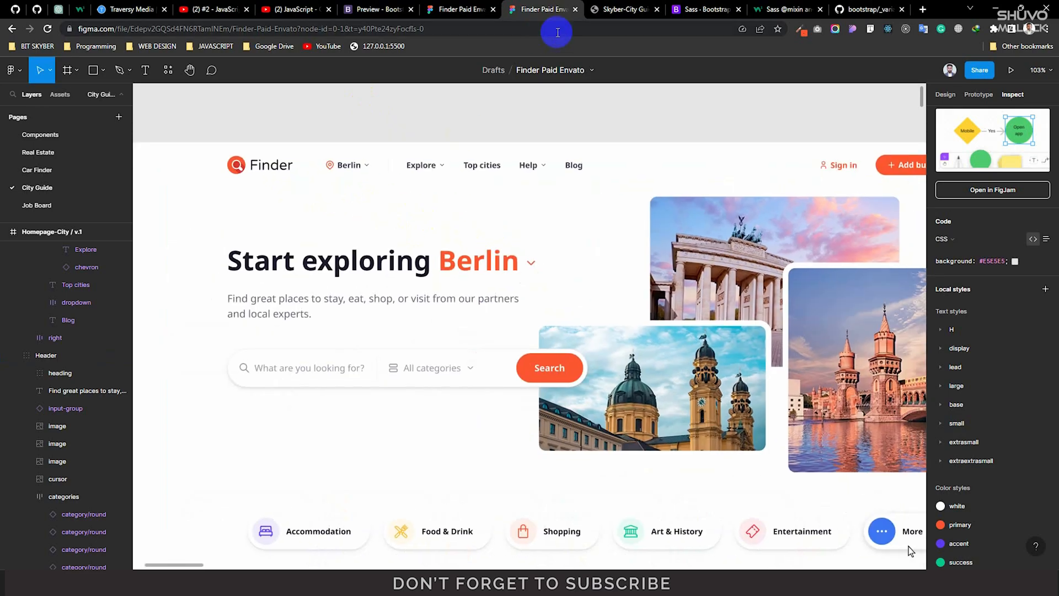
Step: Check the live site preview, then return to the Figma city homepage design
left_click(624, 9)
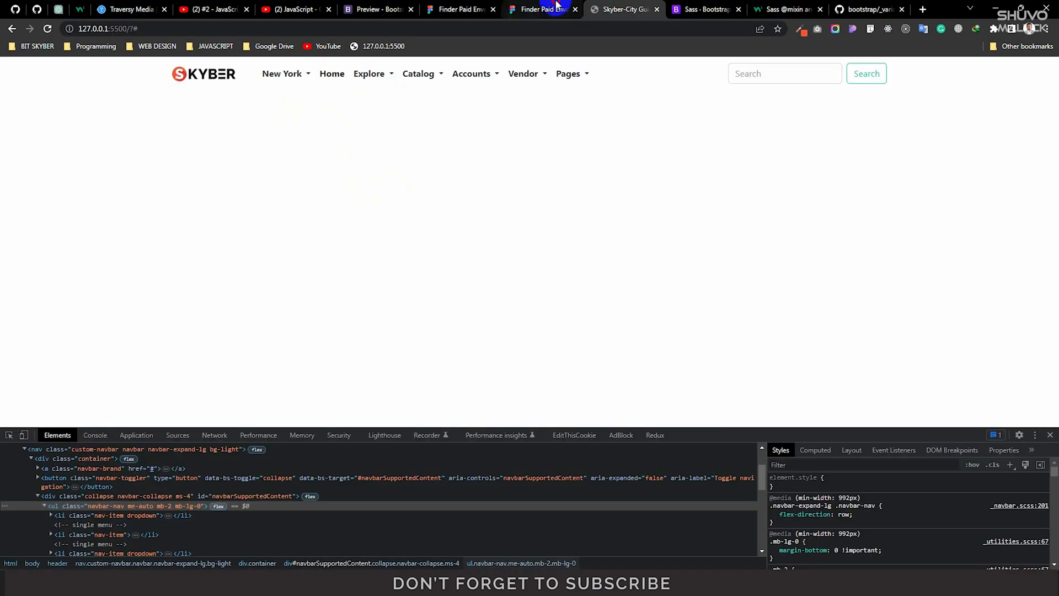
left_click(543, 9)
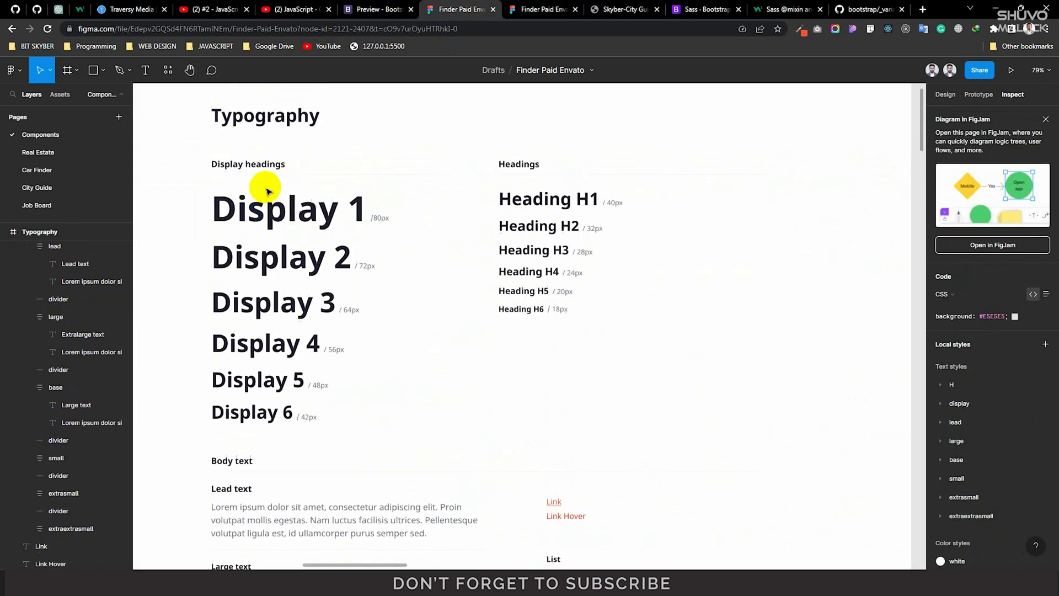
left_click(543, 9)
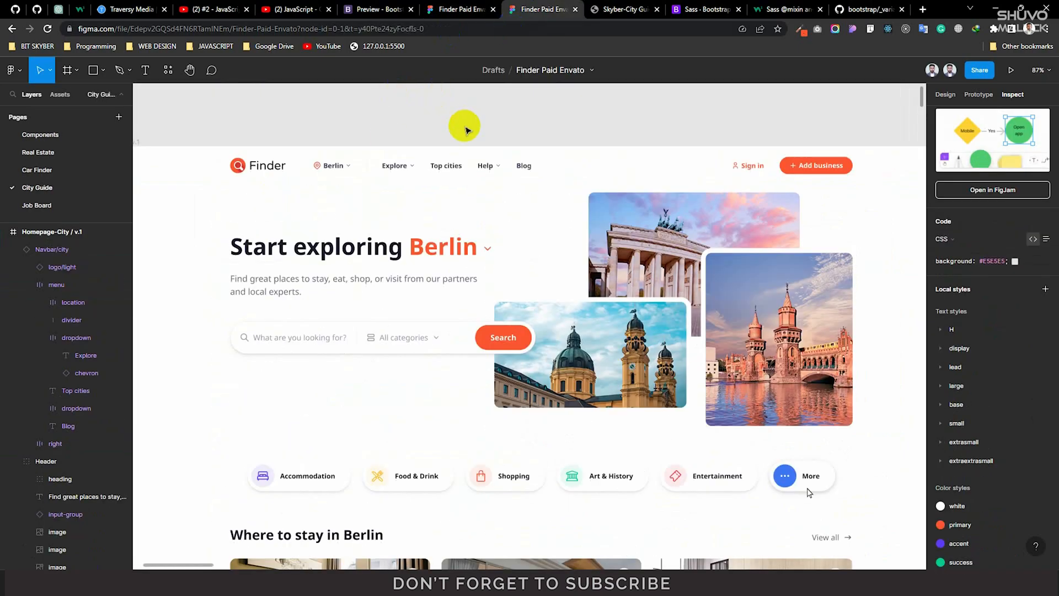
mouse_move(485, 530)
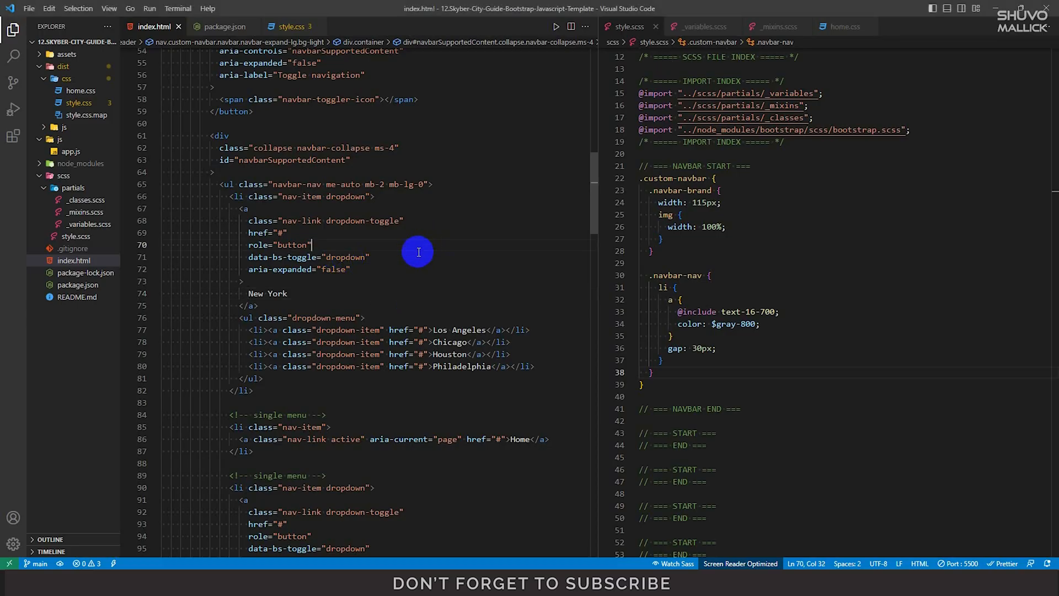
mouse_move(247, 294)
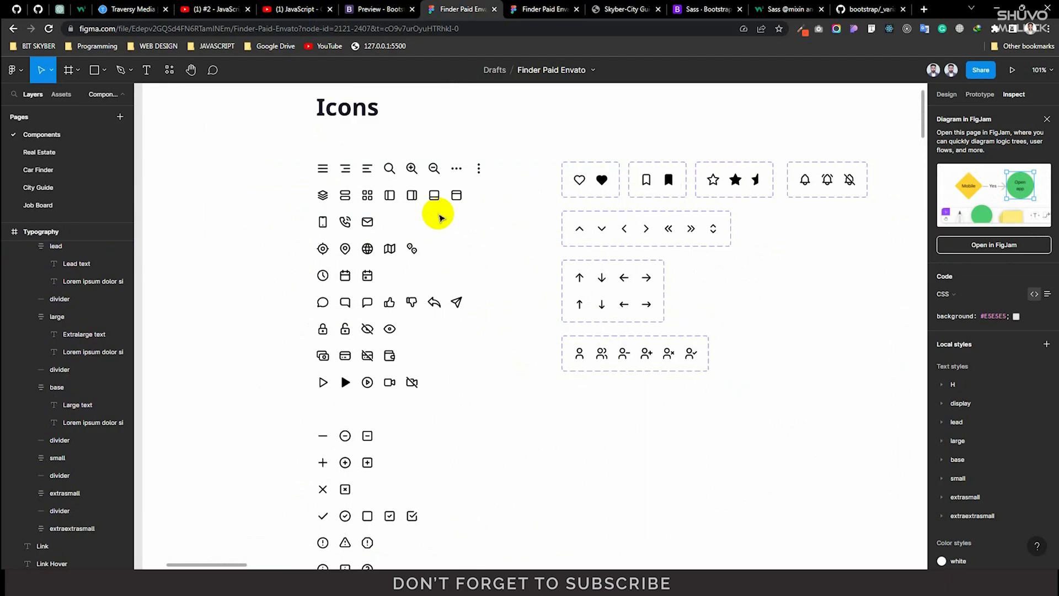
Step: Start a fresh Chrome tab for the IcoMoon web search
left_click(411, 195)
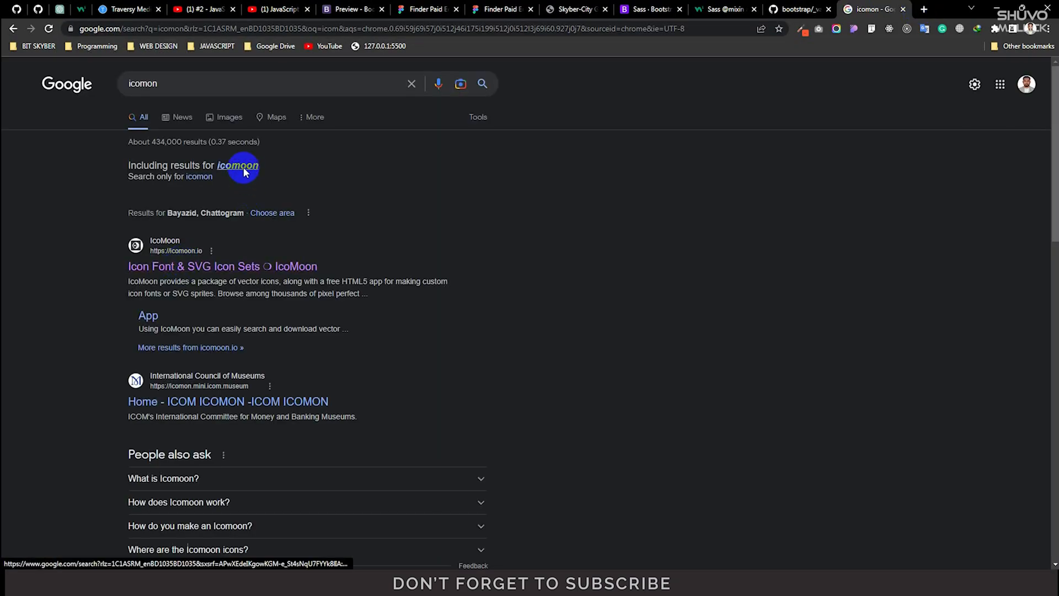
Step: Go to icomoon.io from the results and launch the IcoMoon App with its free icon set
left_click(238, 166)
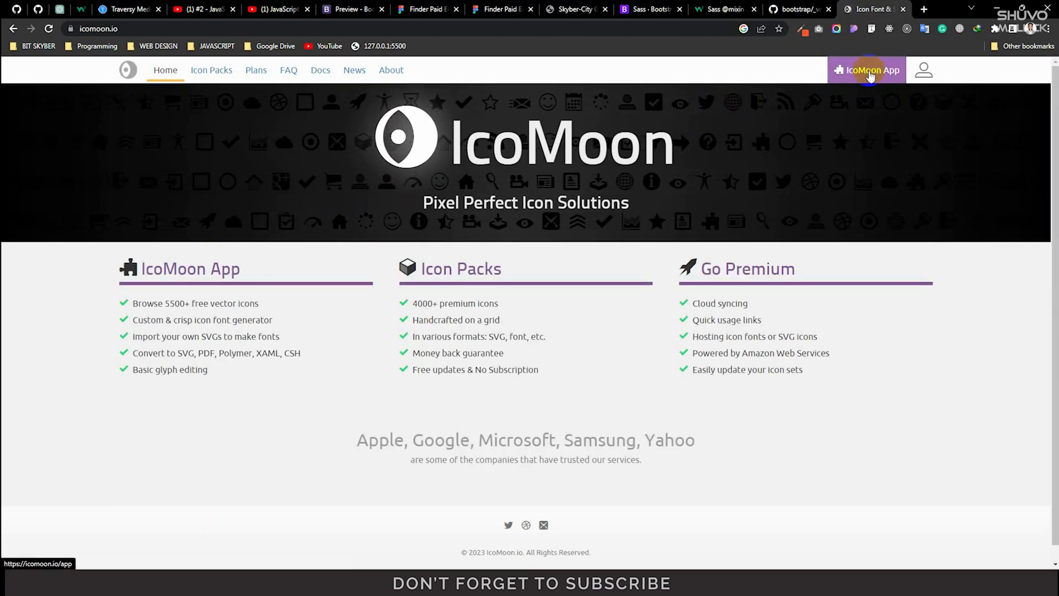
left_click(867, 70)
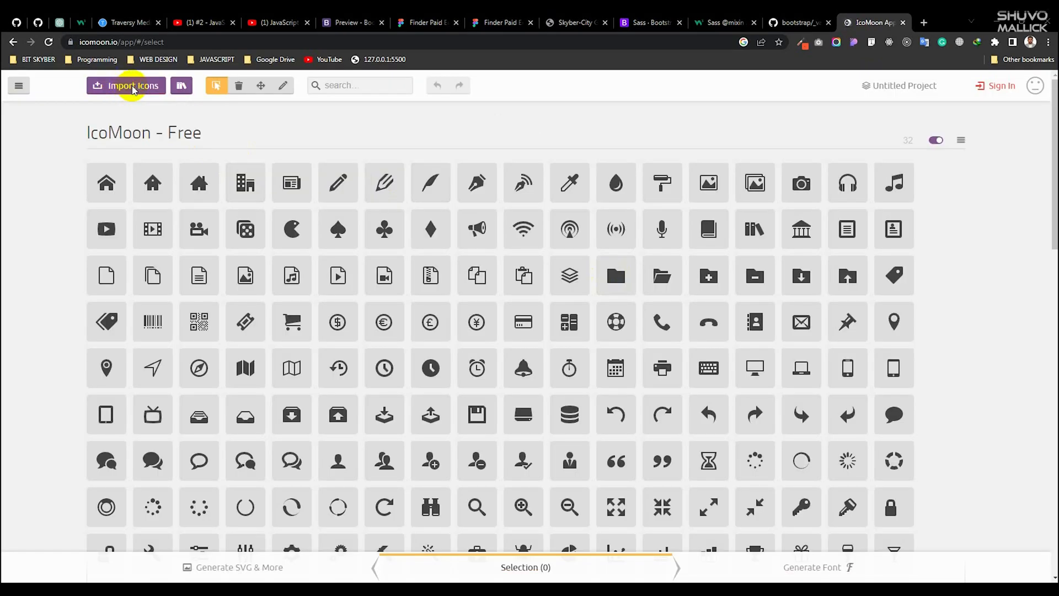
mouse_move(245, 262)
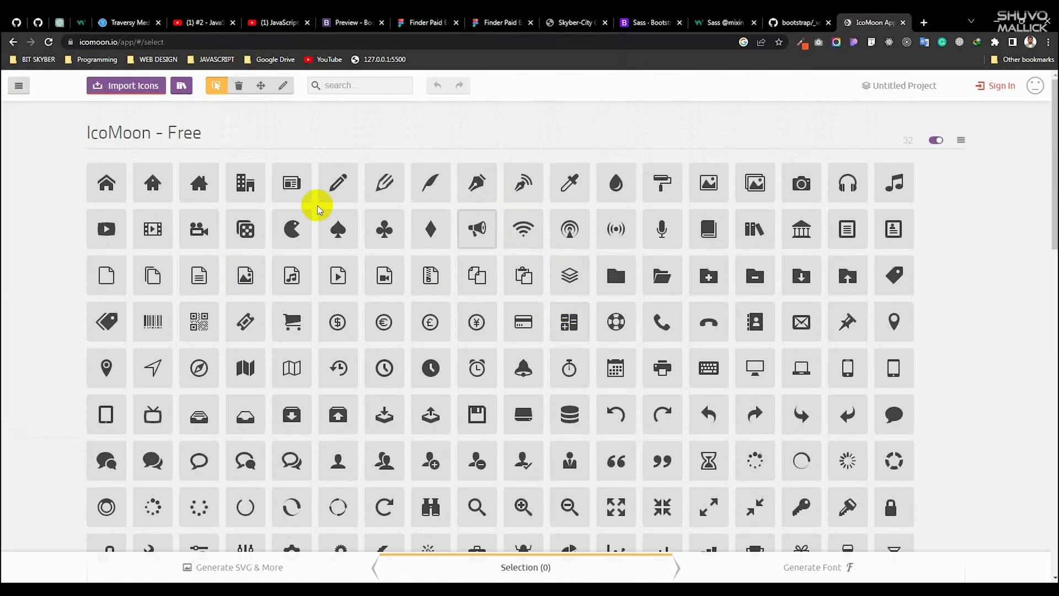
scroll("down", 3)
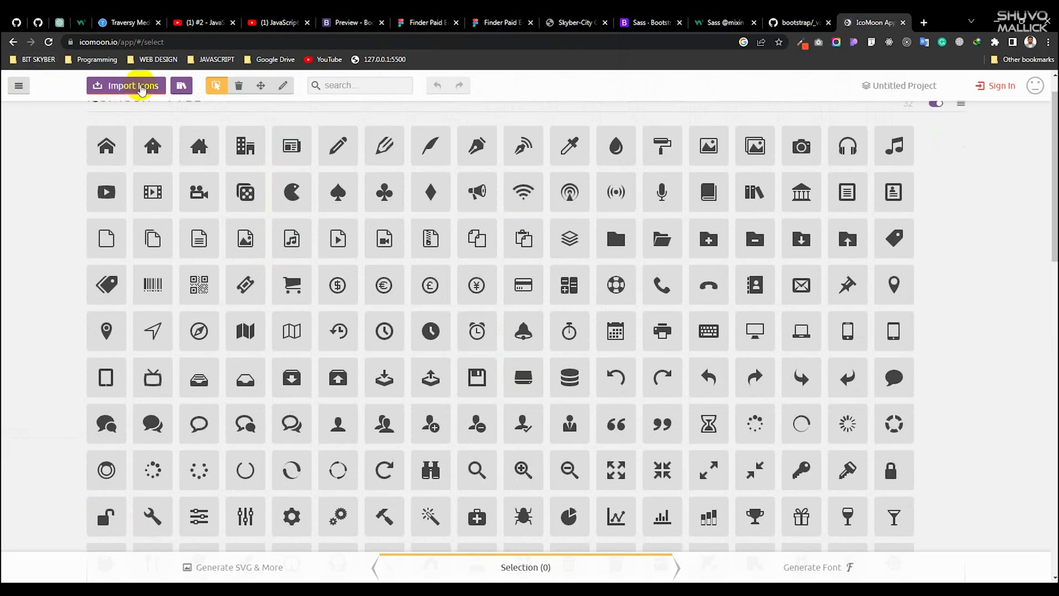
Step: Import the downloaded SVG files from All-Icons-SVG into IcoMoon
left_click(130, 86)
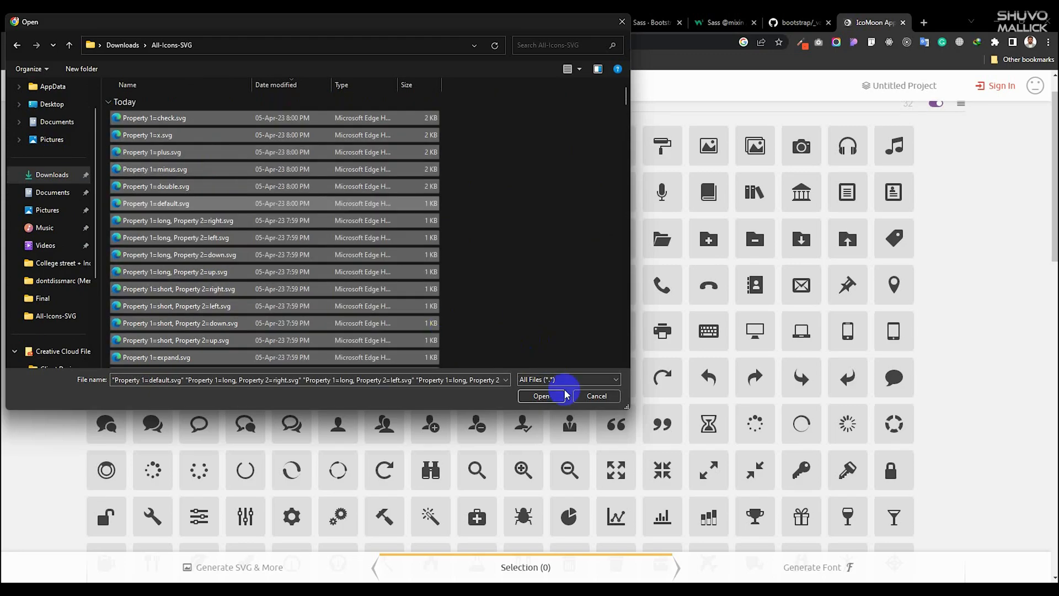
left_click(541, 396)
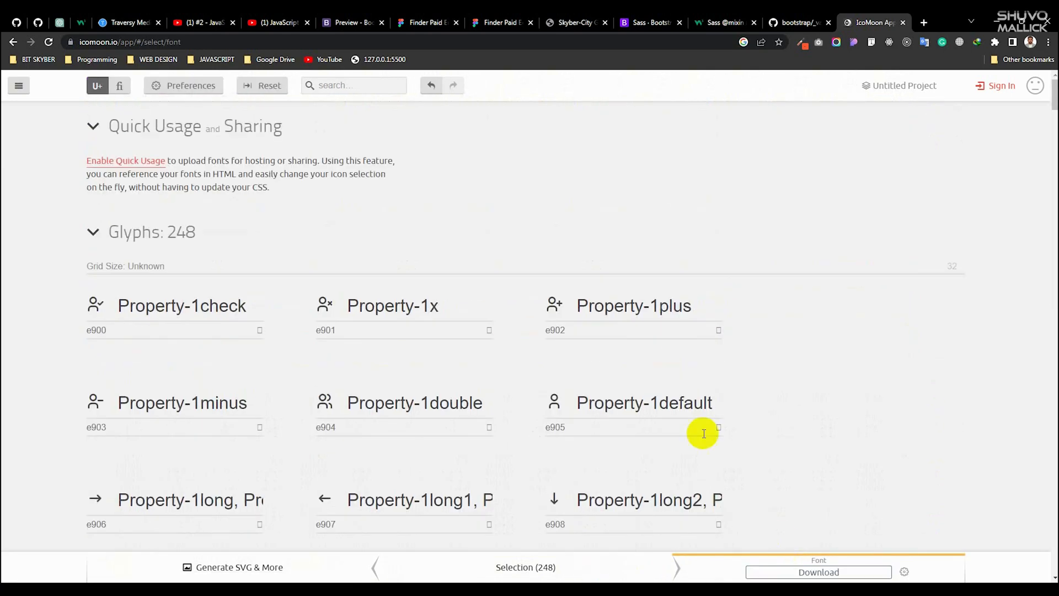
Step: Review the 248-glyph list and download the generated icon font package
scroll("down", 3)
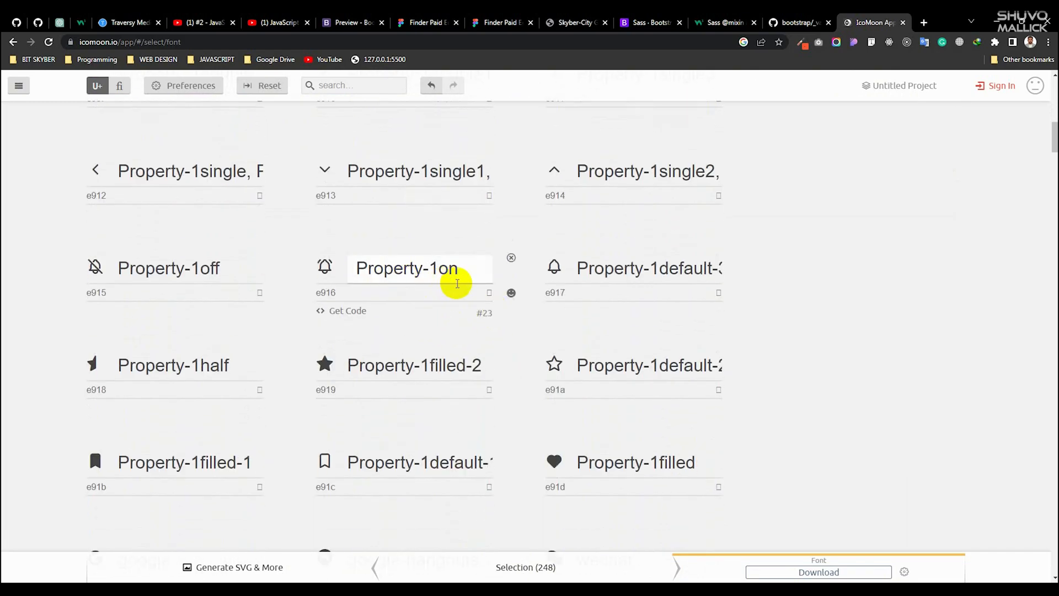
scroll("down", 3)
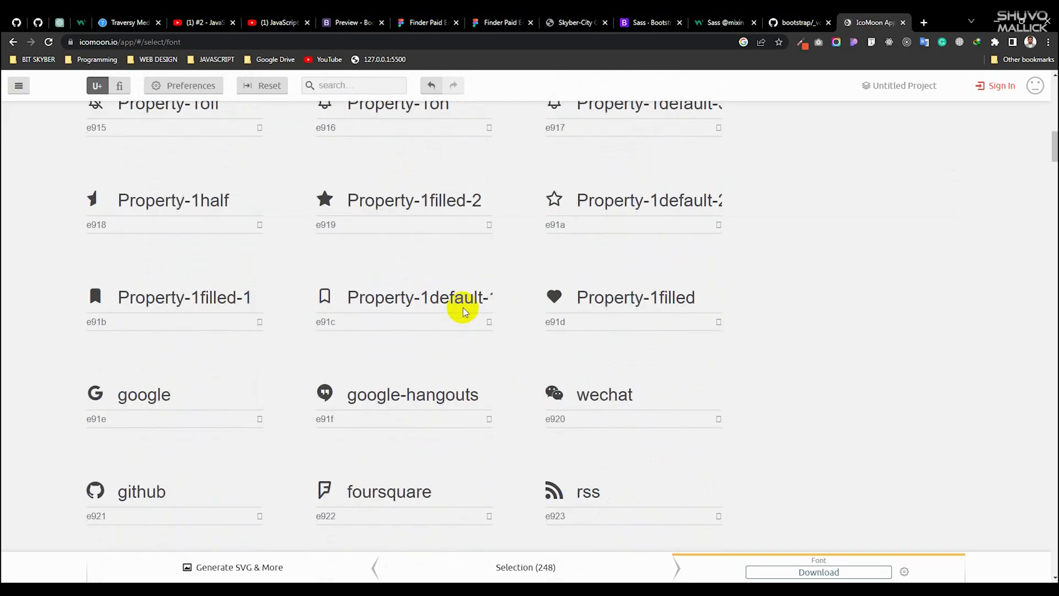
scroll("down", 3)
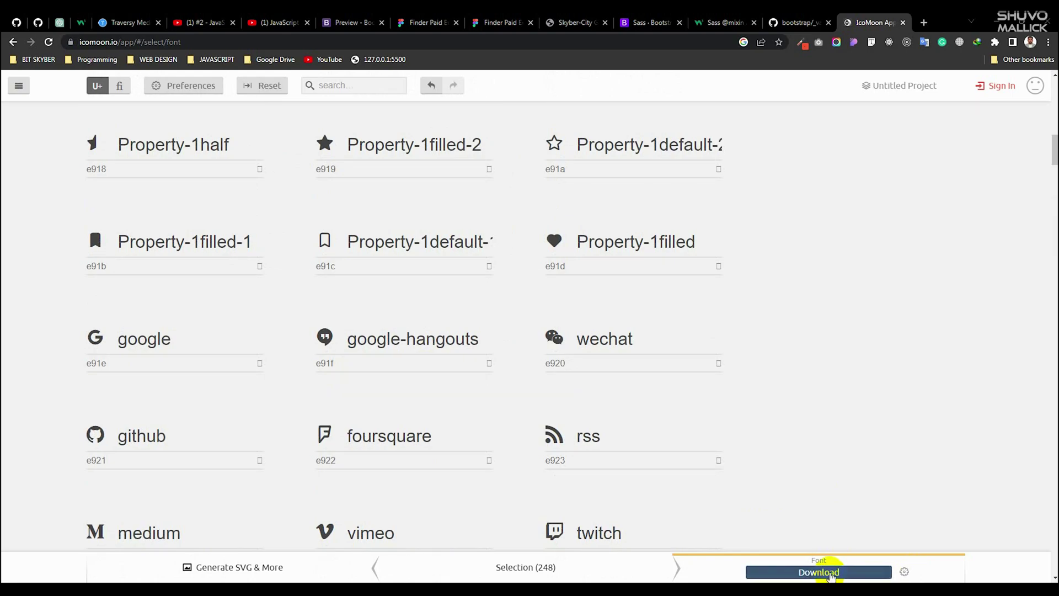
left_click(818, 571)
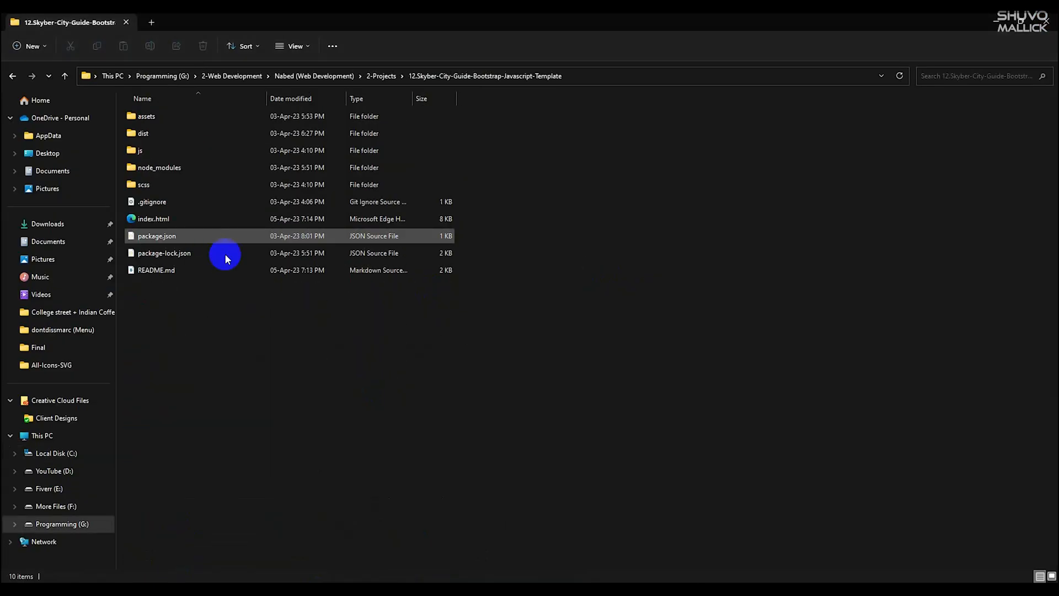
Step: Create an icon-fonts folder in assets and paste the icomoon.zip package into it
double_click(147, 117)
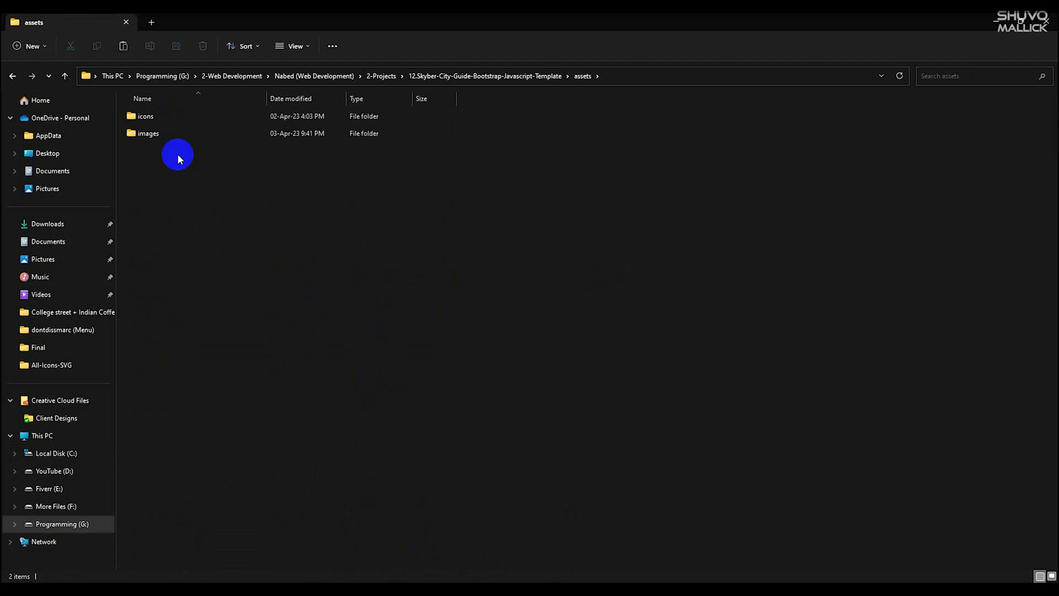
left_click(152, 133)
type("icon-fonts")
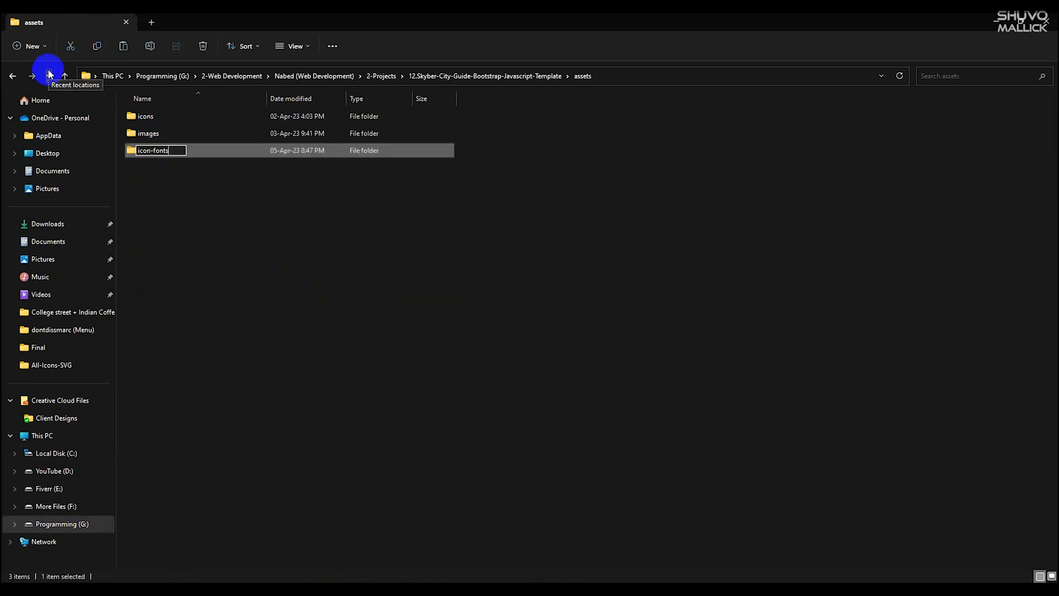
double_click(156, 150)
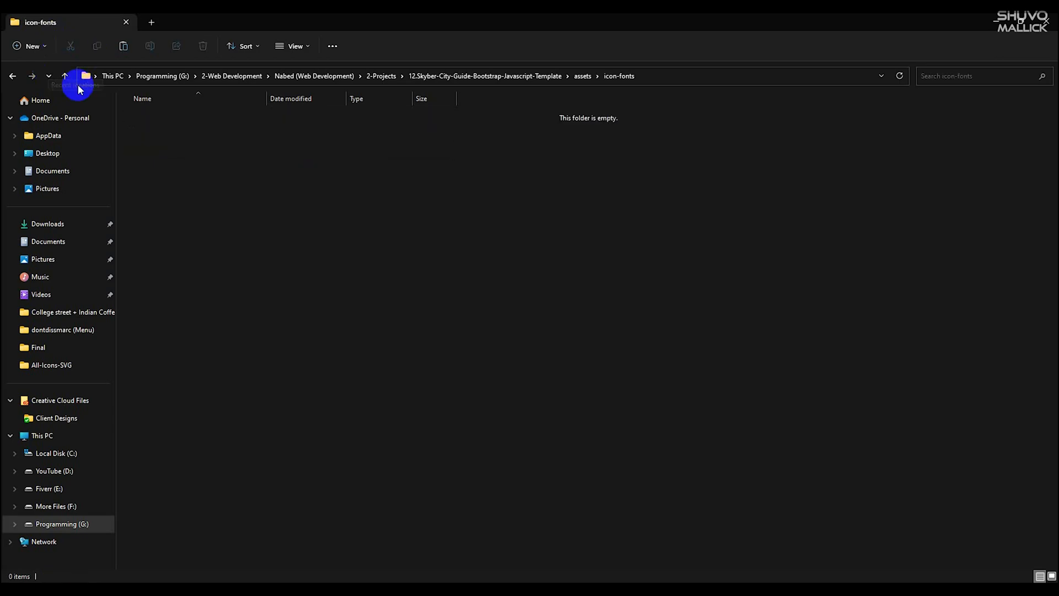
right_click(157, 116)
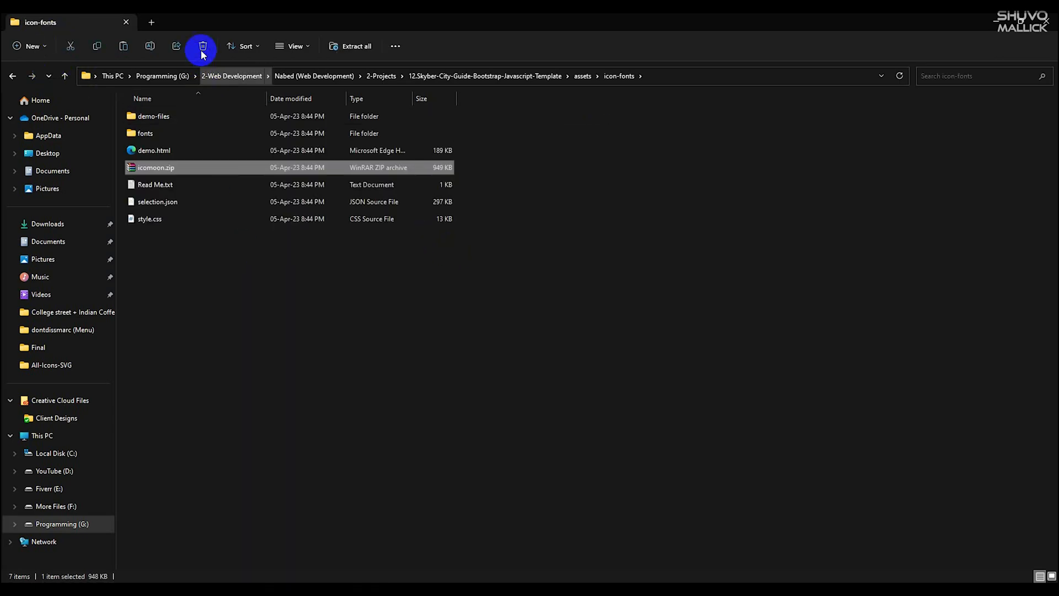
Step: Delete icomoon.zip and preview the IcoMoon demo page, then close it
left_click(203, 47)
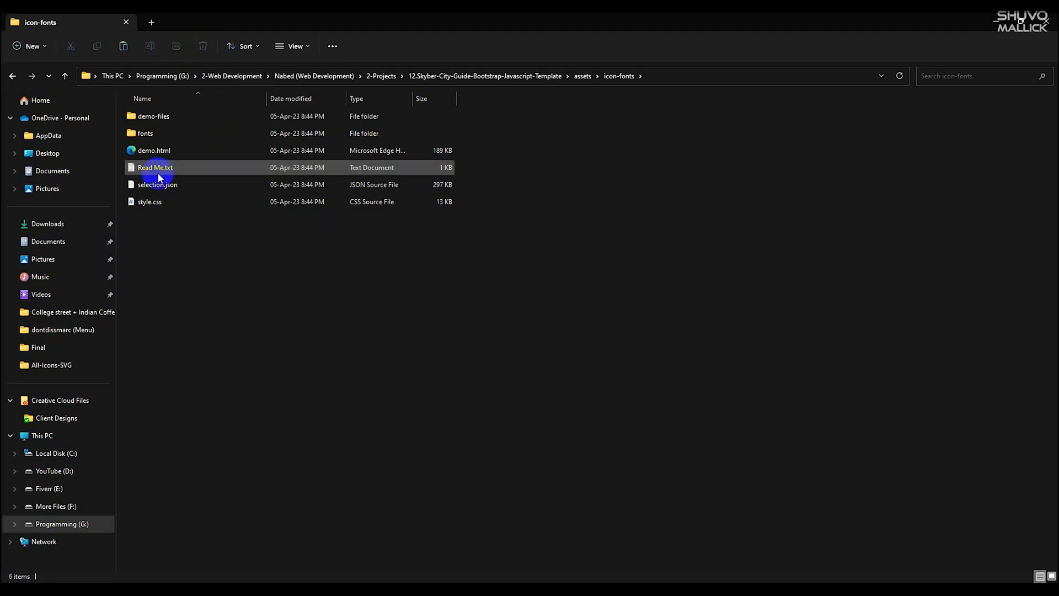
left_click(150, 202)
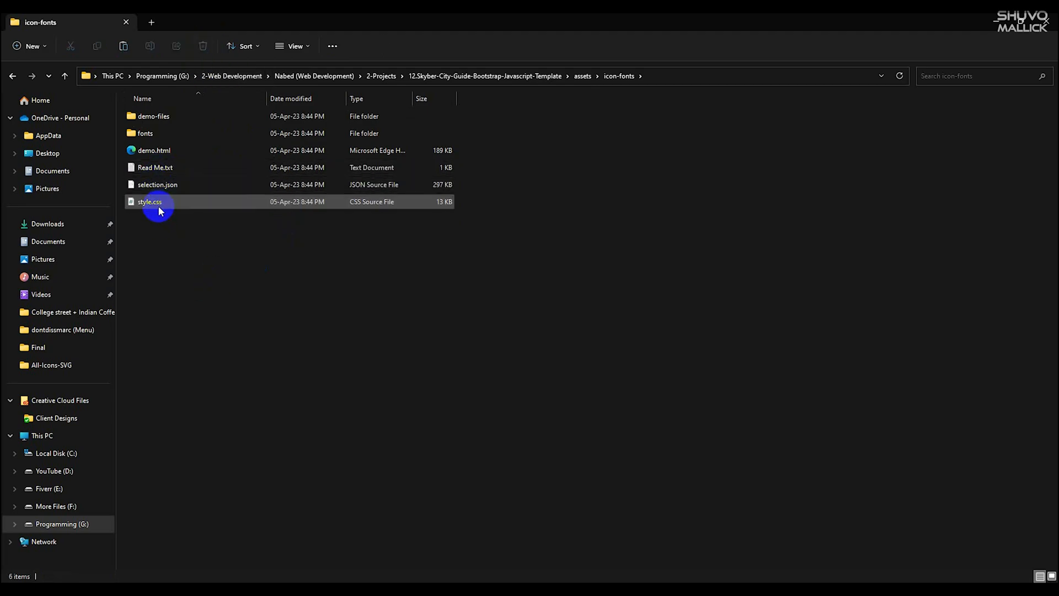
double_click(149, 201)
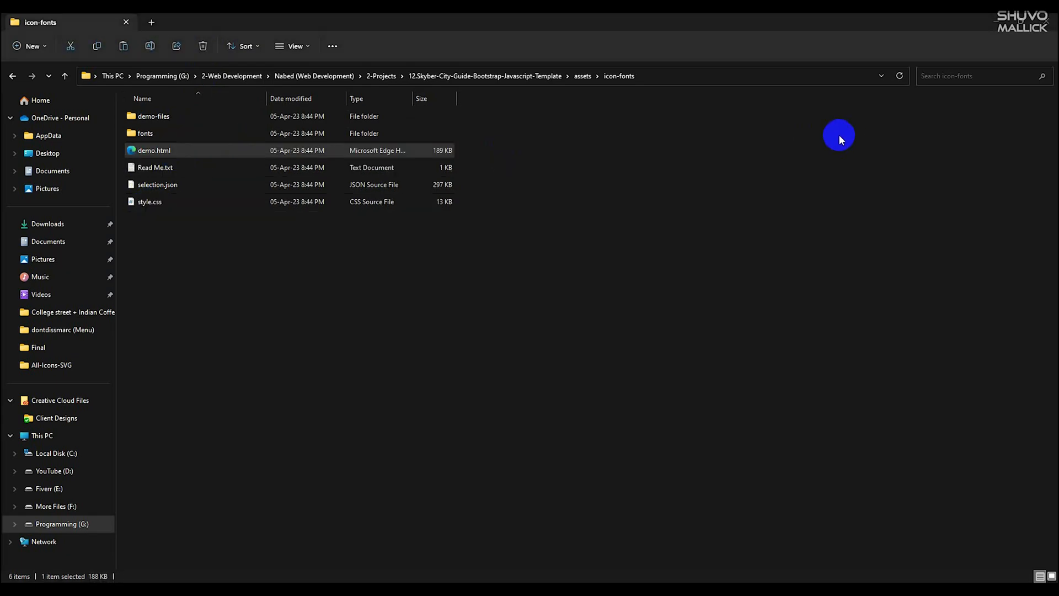
double_click(153, 150)
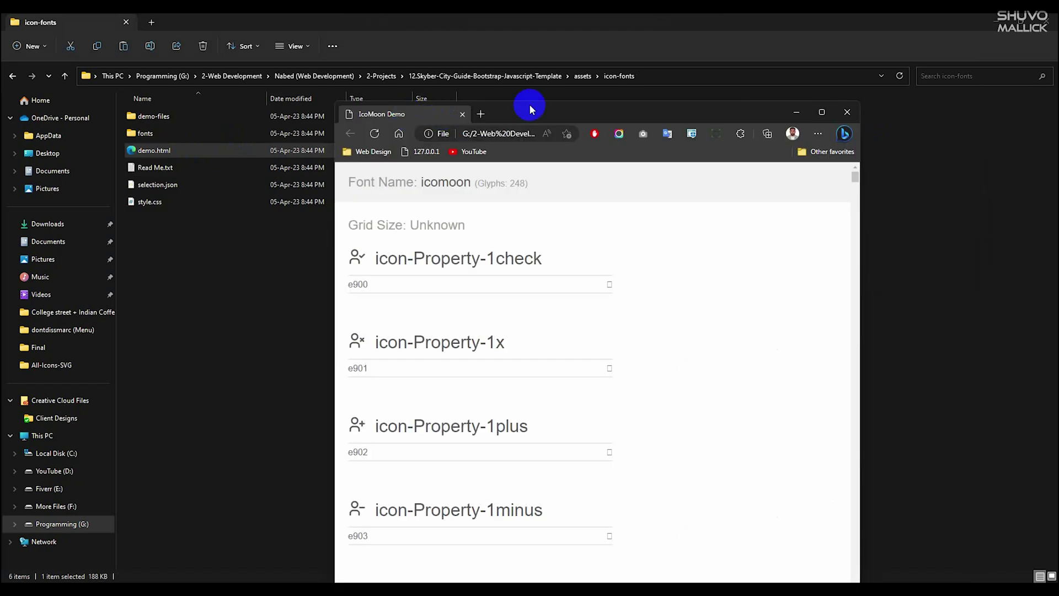
left_click(847, 112)
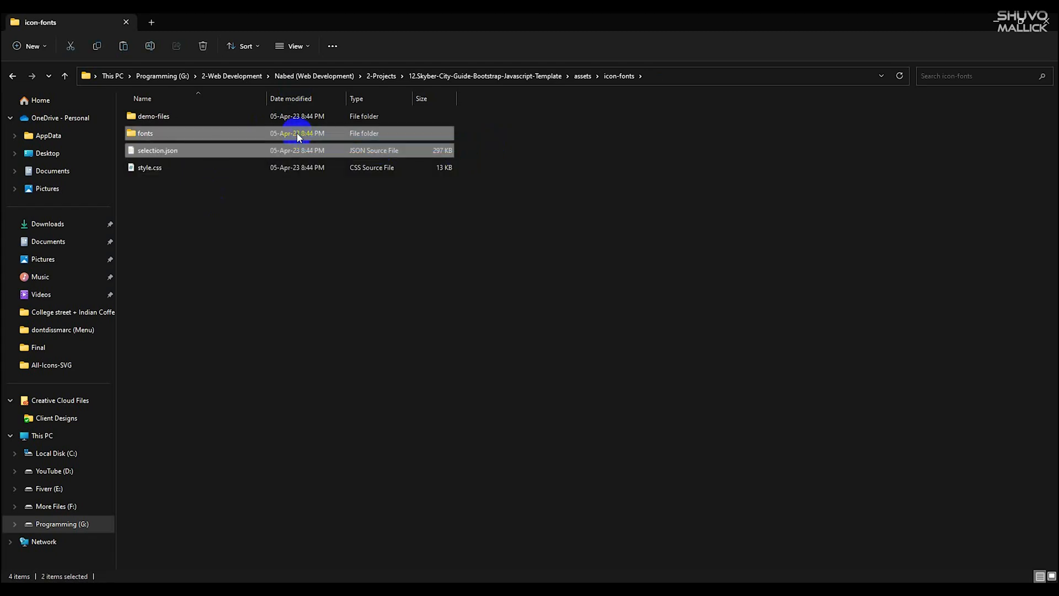
Step: Move the IcoMoon style.css up into assets and rename it icons.css
double_click(147, 132)
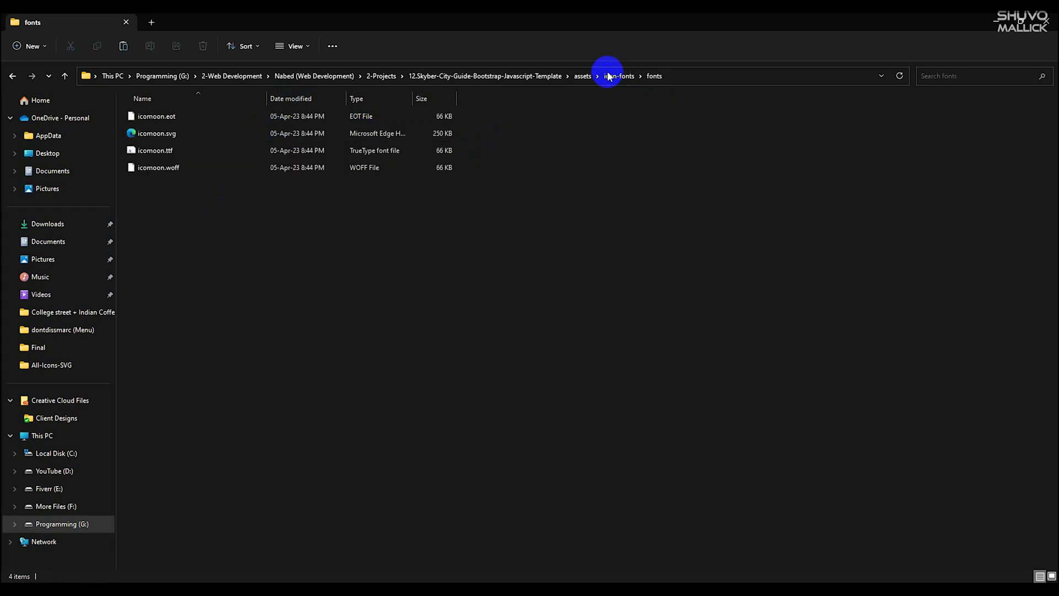
left_click(619, 76)
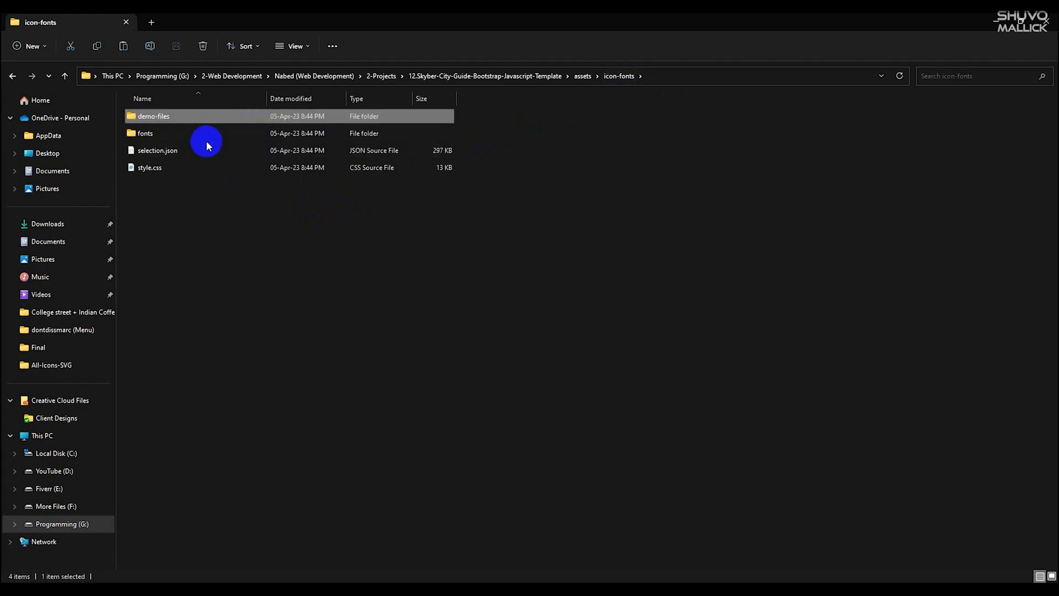
double_click(146, 133)
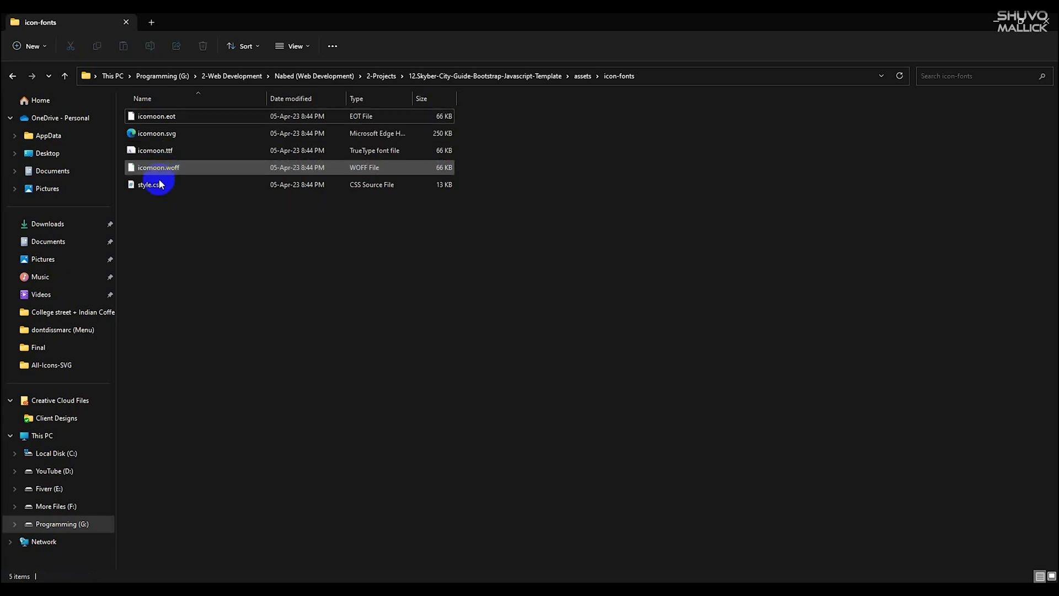
left_click(149, 184)
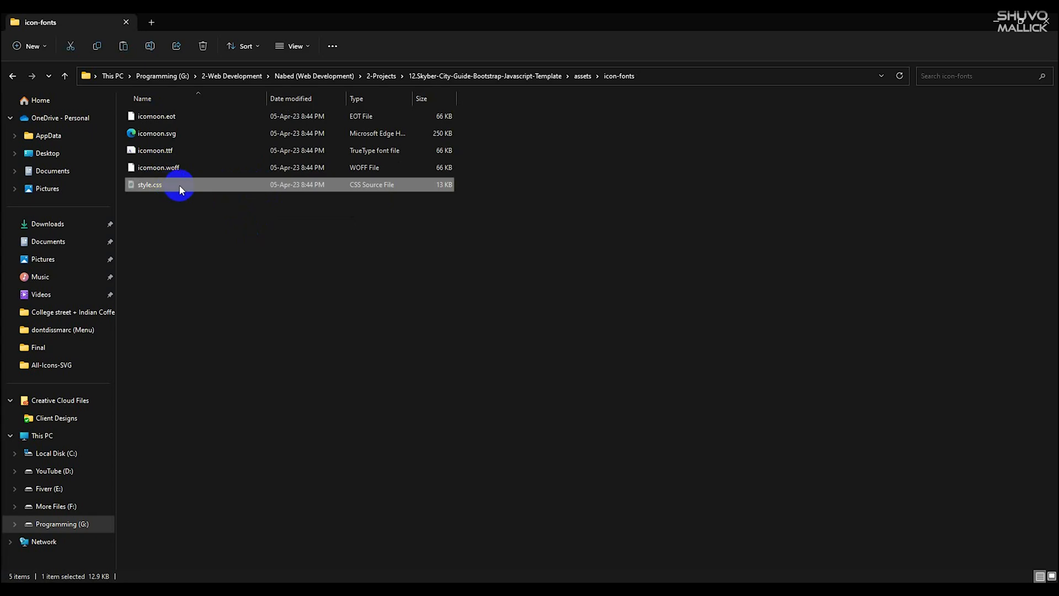
left_click(582, 76)
type("icons.css")
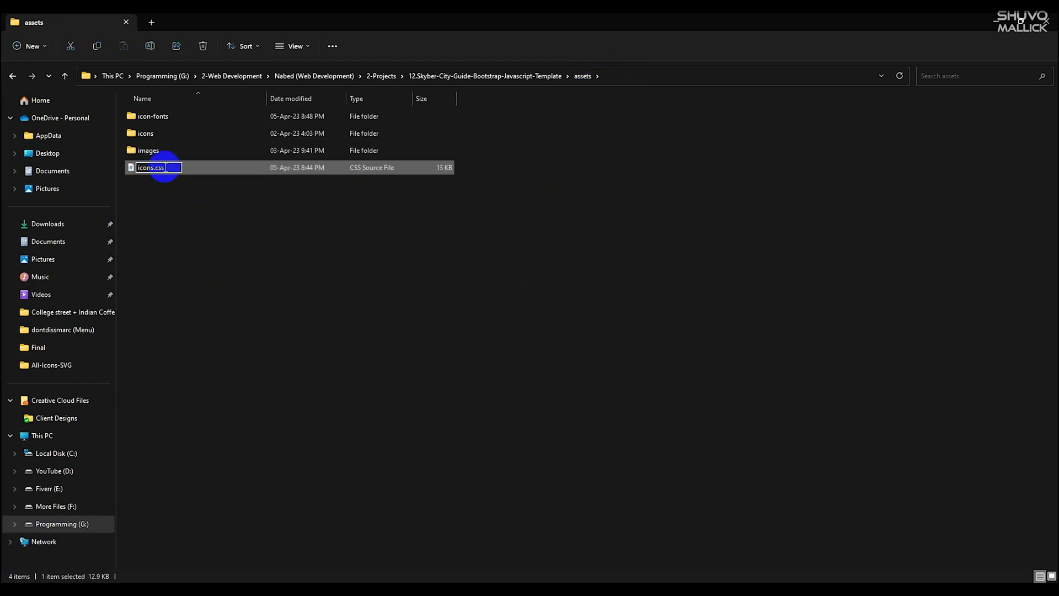
left_click(541, 301)
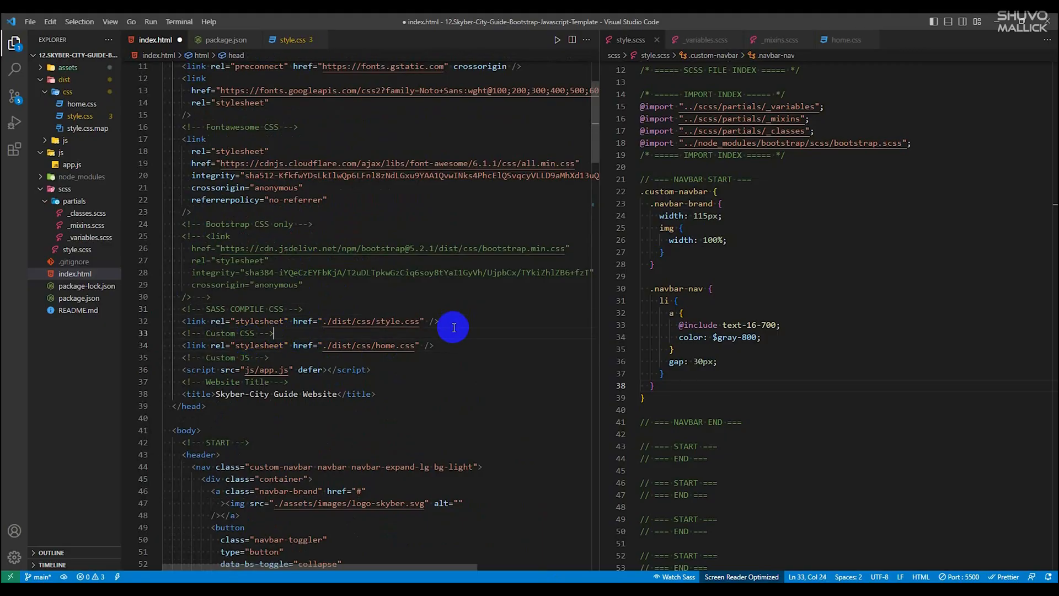
Step: Add an ICON FONTS CSS comment and a stylesheet link to ./assets/icons.css in the head
type("ICON FO")
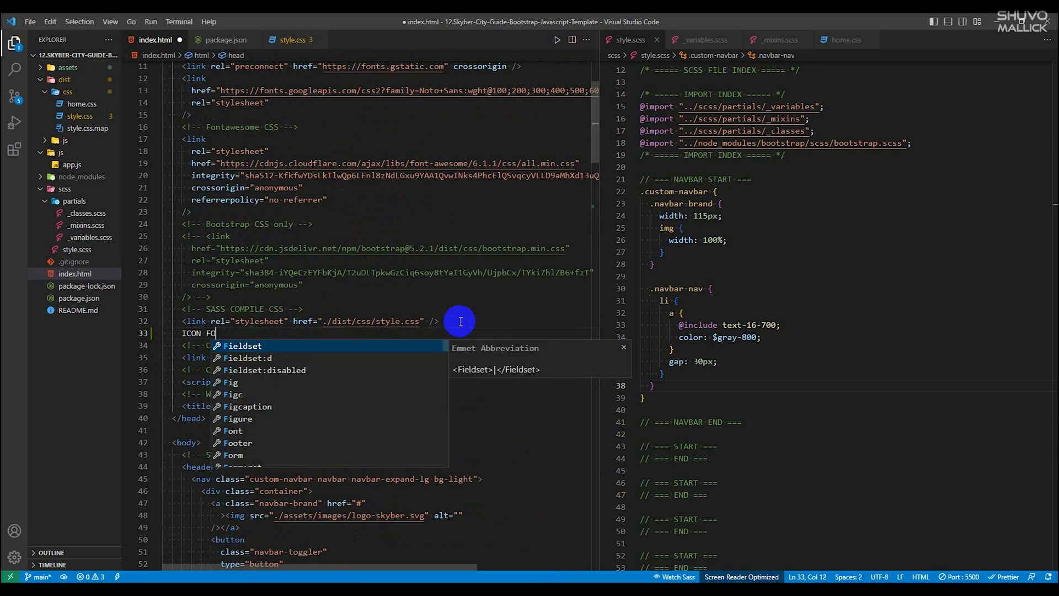
type("NTS CSS -->")
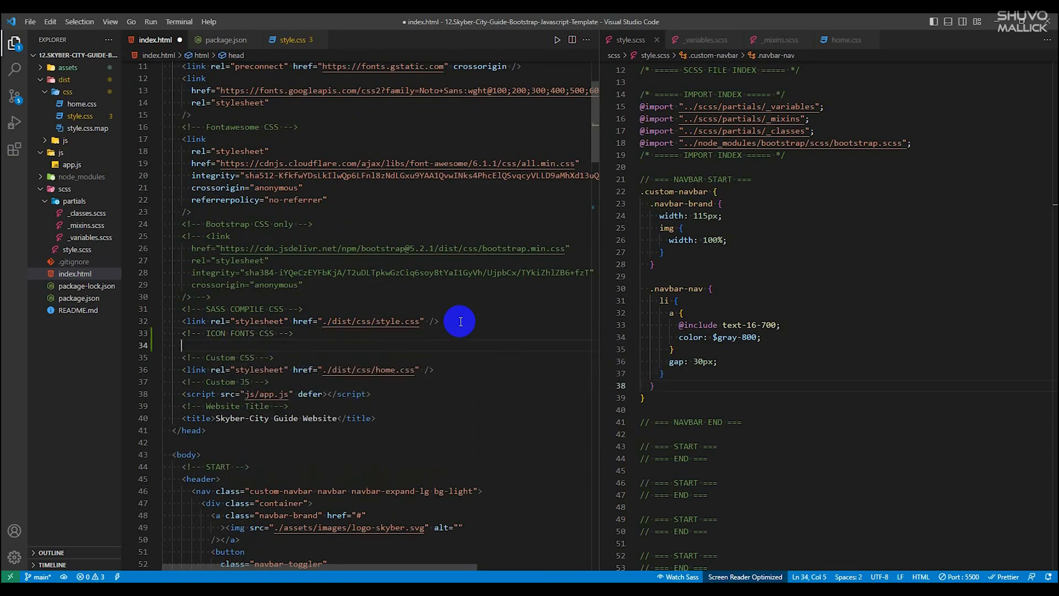
type("<link rel=\"stylesheet\" href=\"style.css\">")
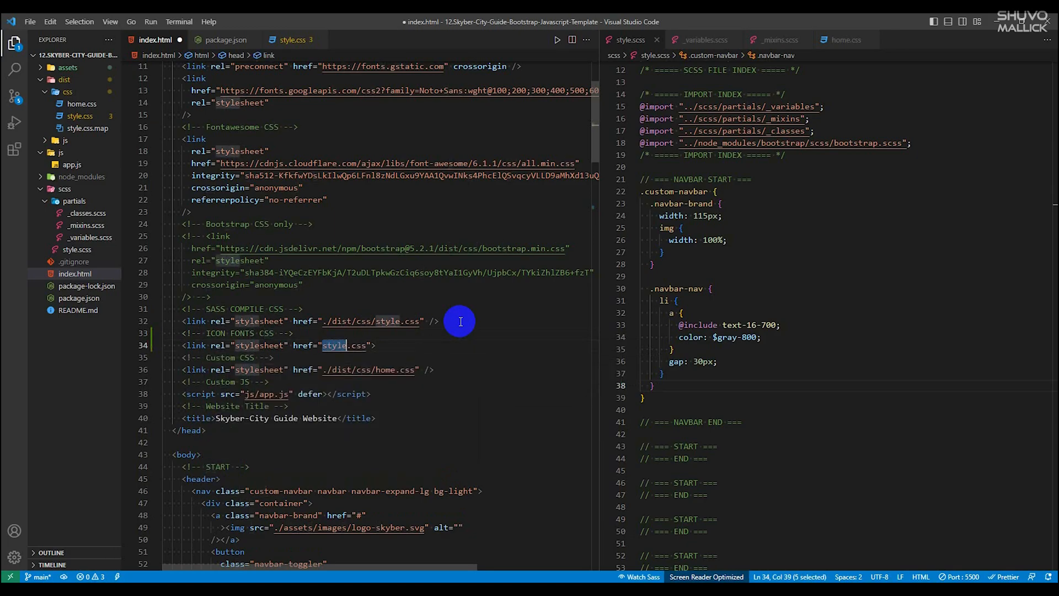
type("./assets/")
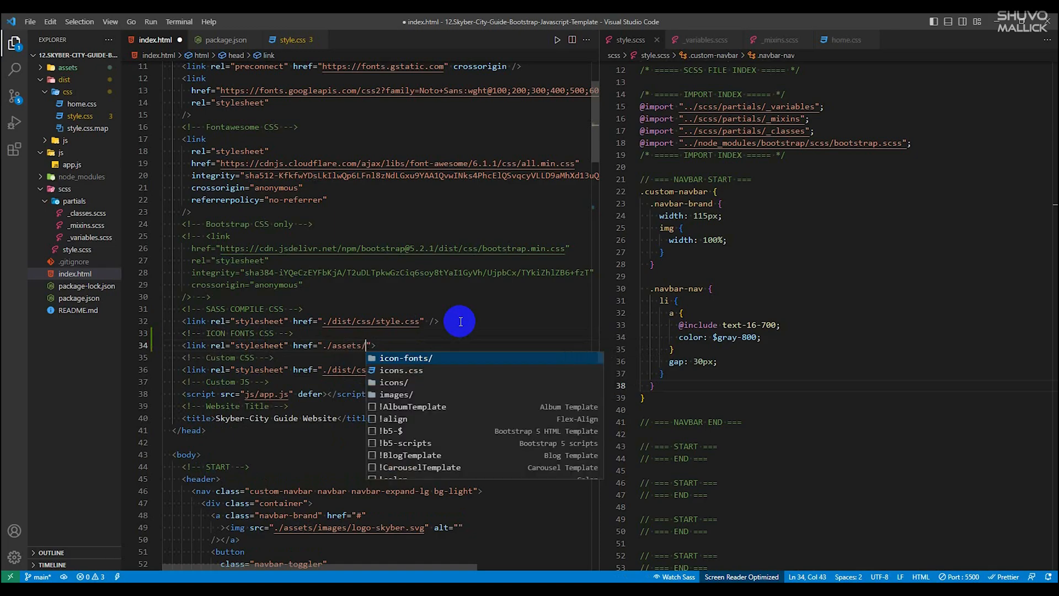
key("Down")
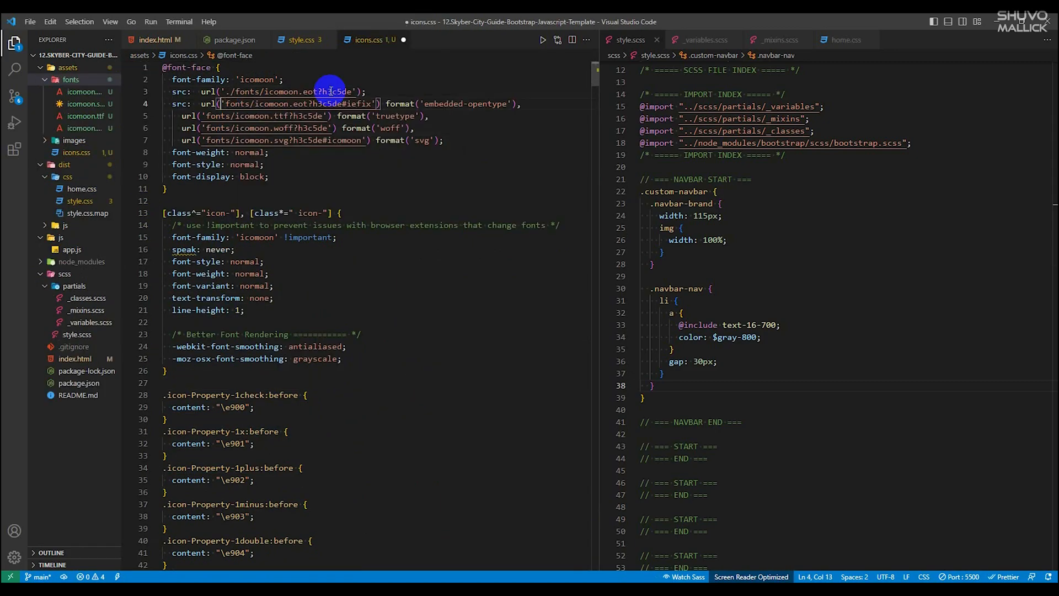
type("../")
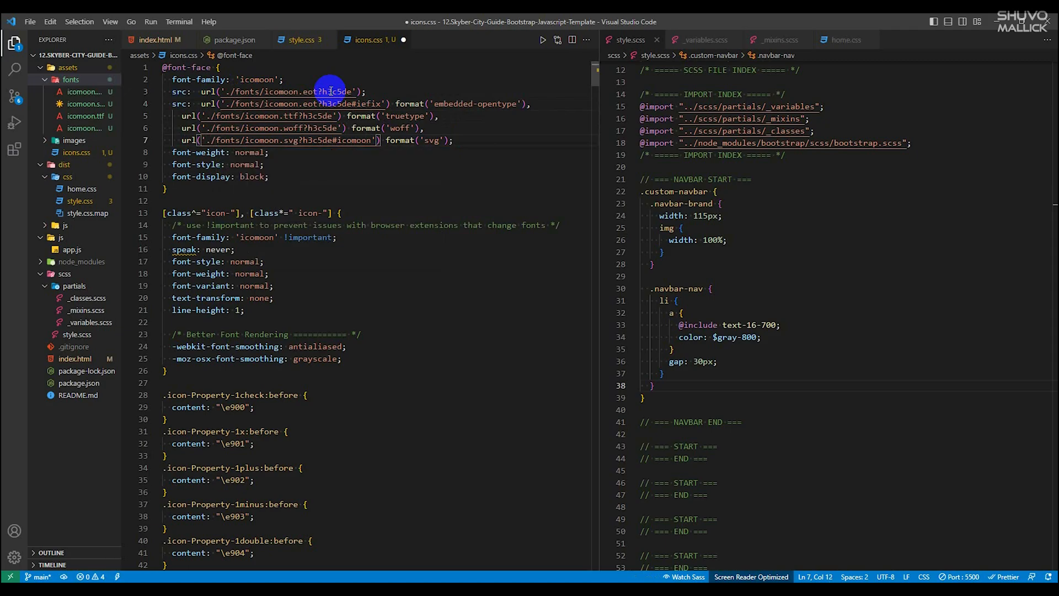
scroll("down", 3)
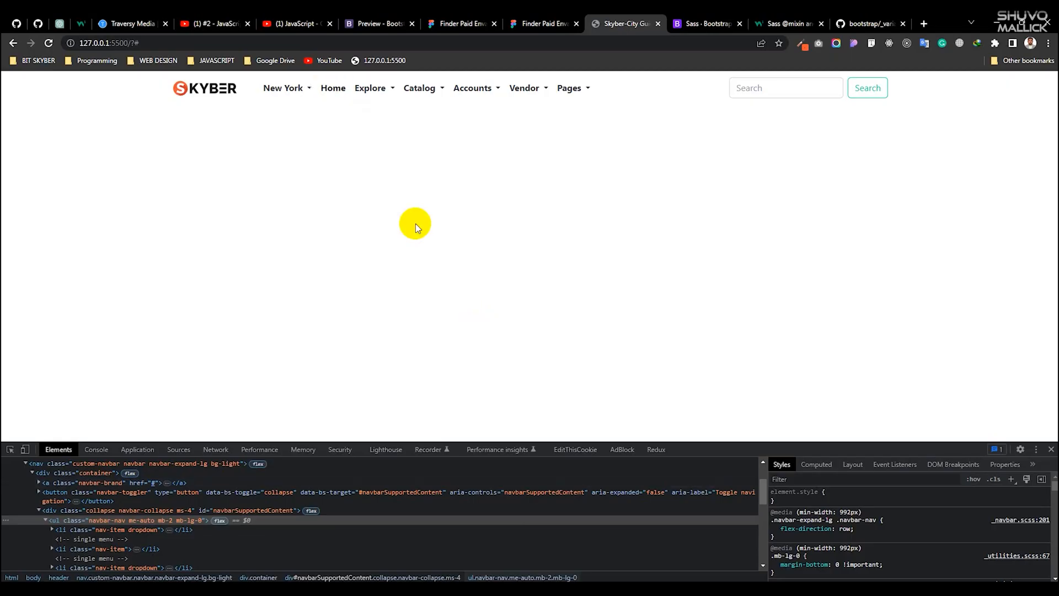
Step: Return from Chrome to index.html's New York nav-item markup in VS Code
left_click(543, 24)
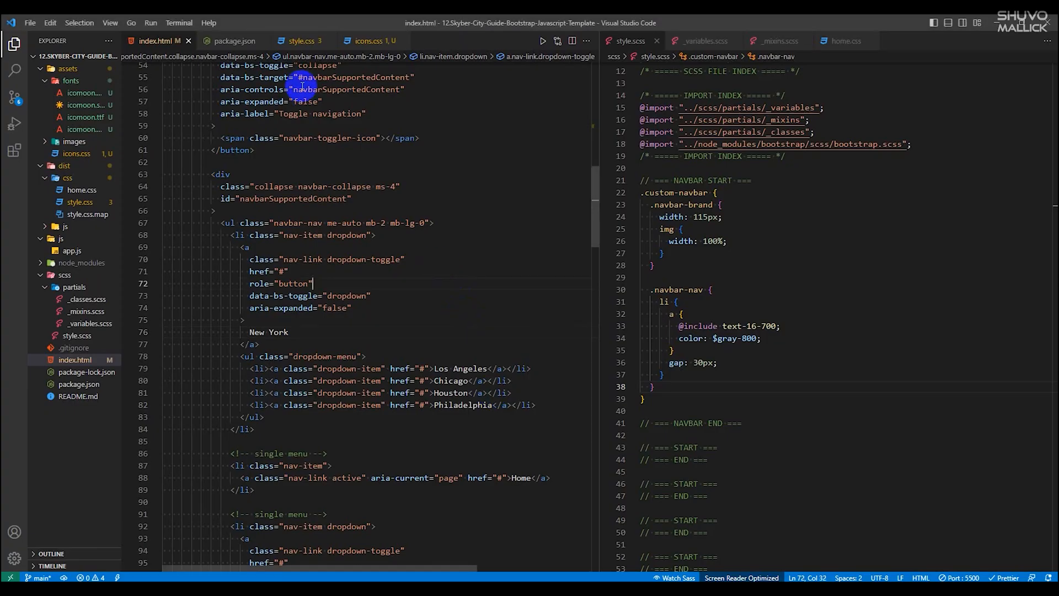
Step: Search icons.css for 'pin' and copy the matched .icon-map-pins class name
left_click(373, 41)
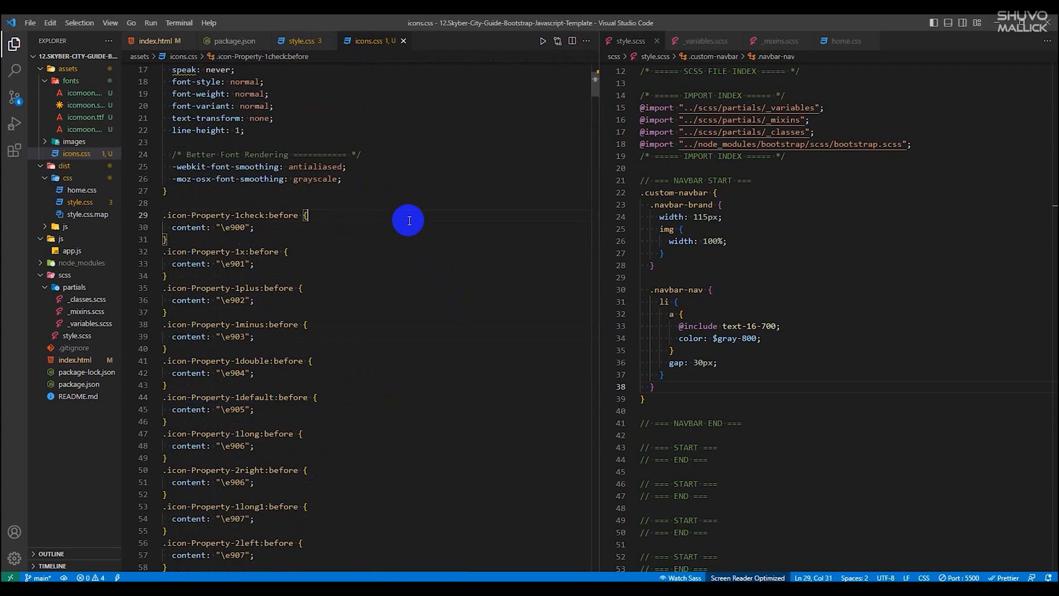
key("Ctrl+f")
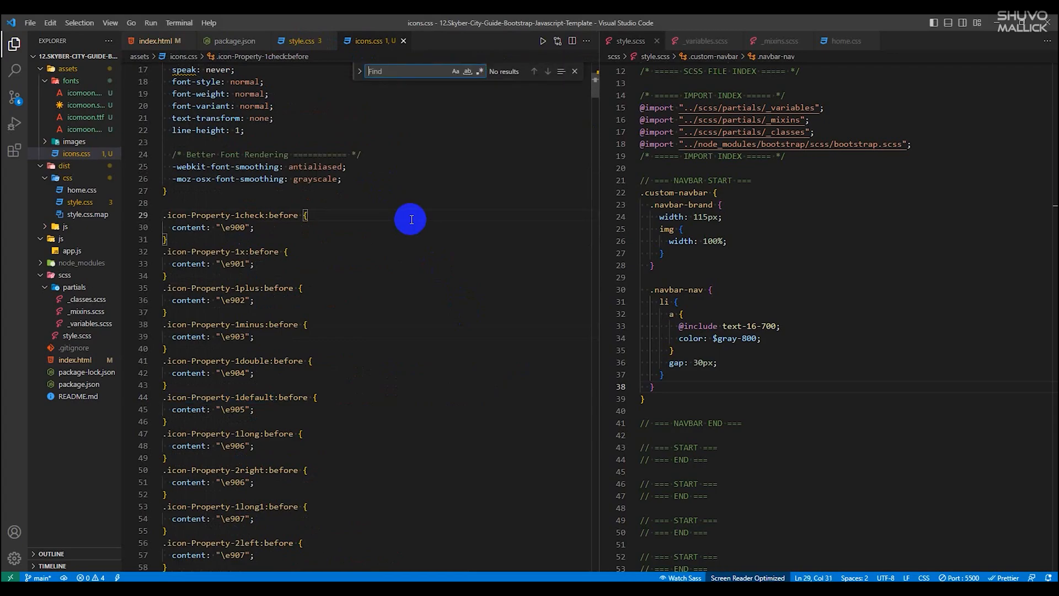
type("location")
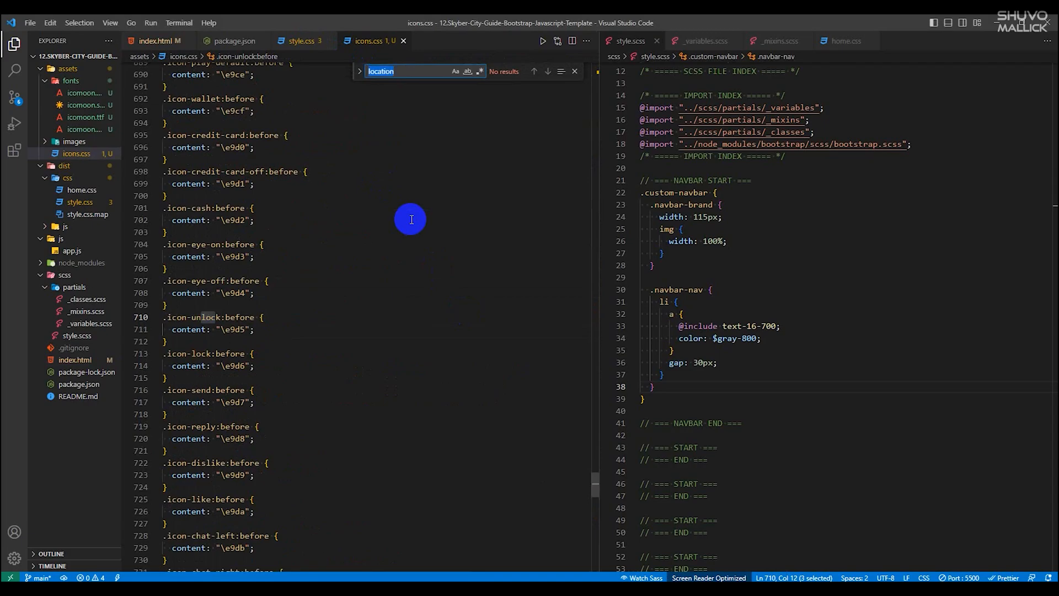
type("pin")
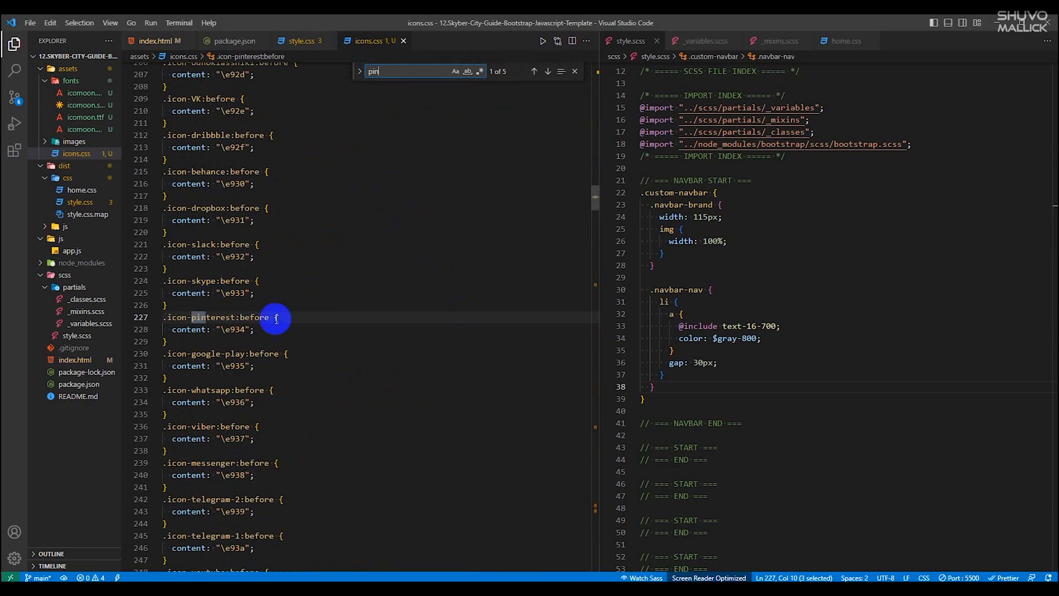
left_click(547, 70)
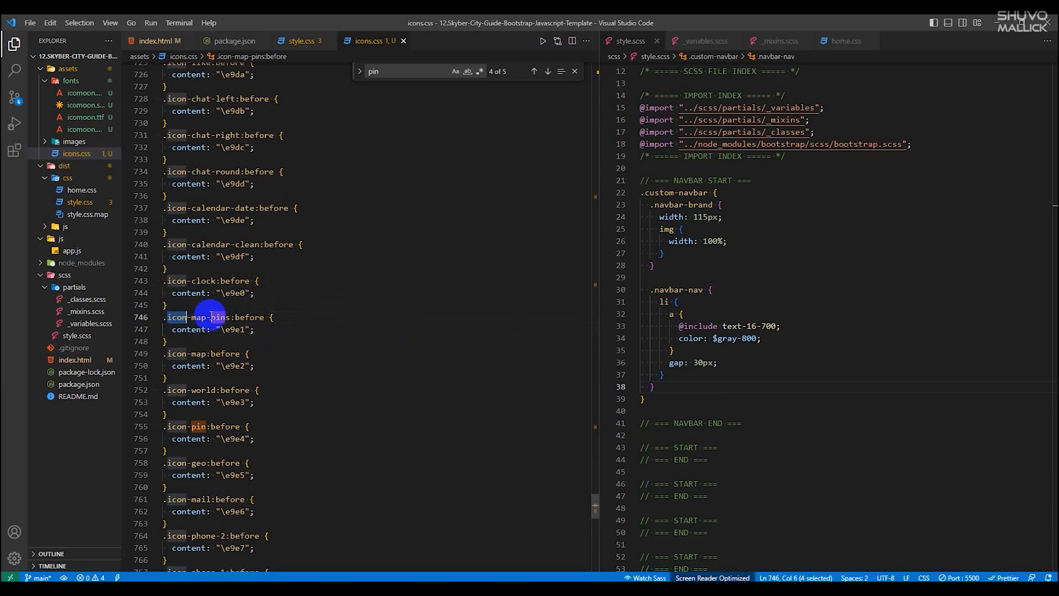
right_click(209, 317)
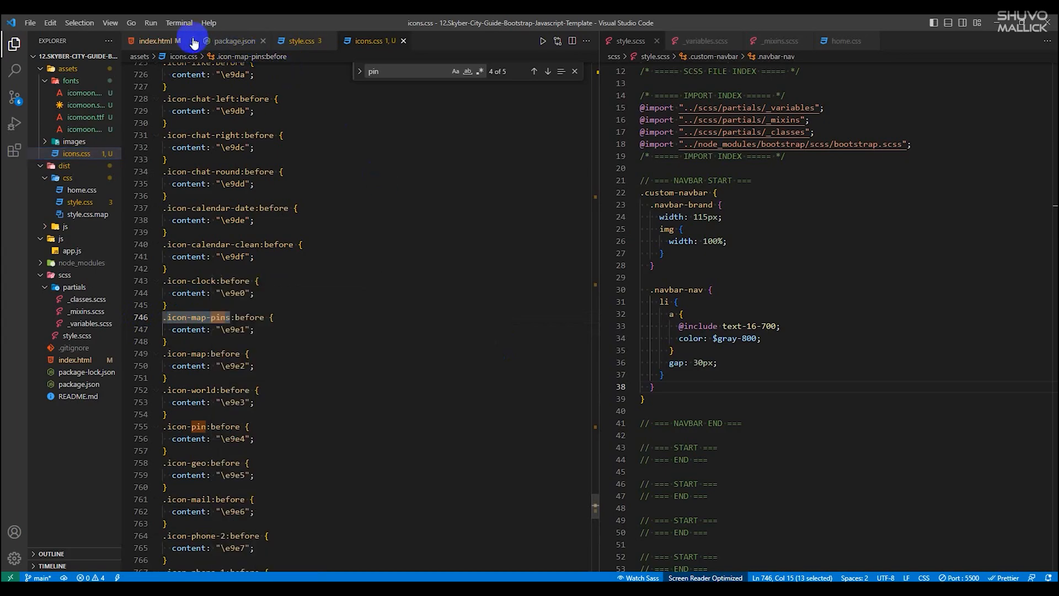
Step: Insert an <i> element before 'New York' in the index.html navbar
left_click(152, 41)
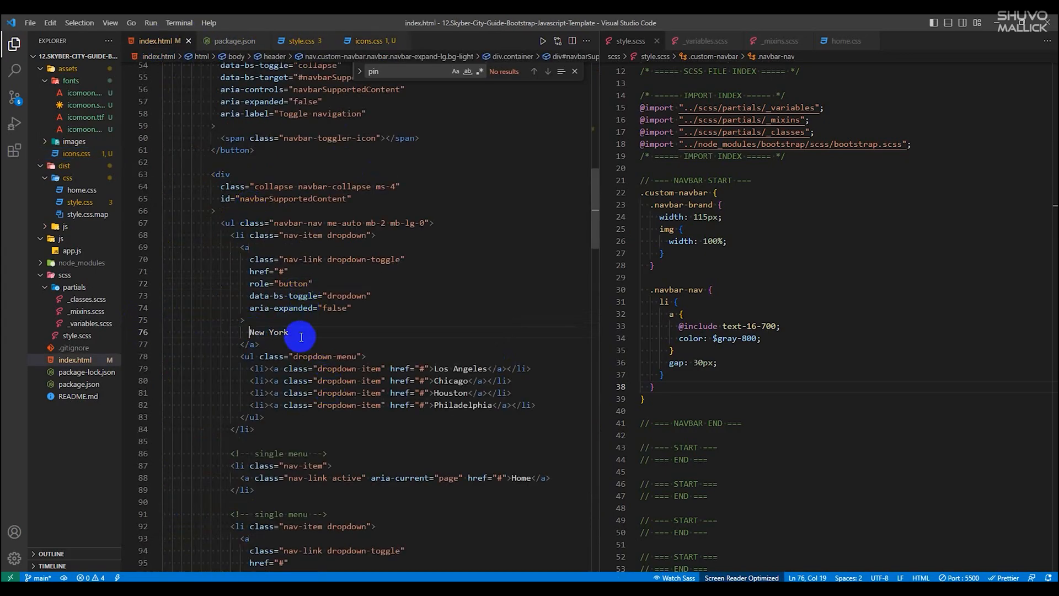
type("<i>")
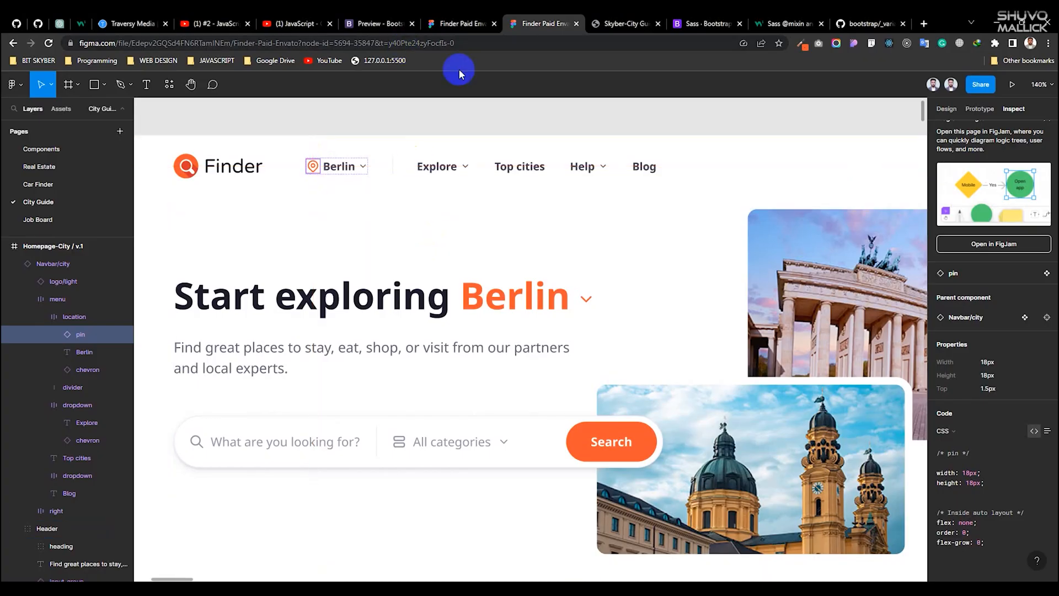
Step: View the live Skyber site preview to check the New York navbar item
left_click(625, 24)
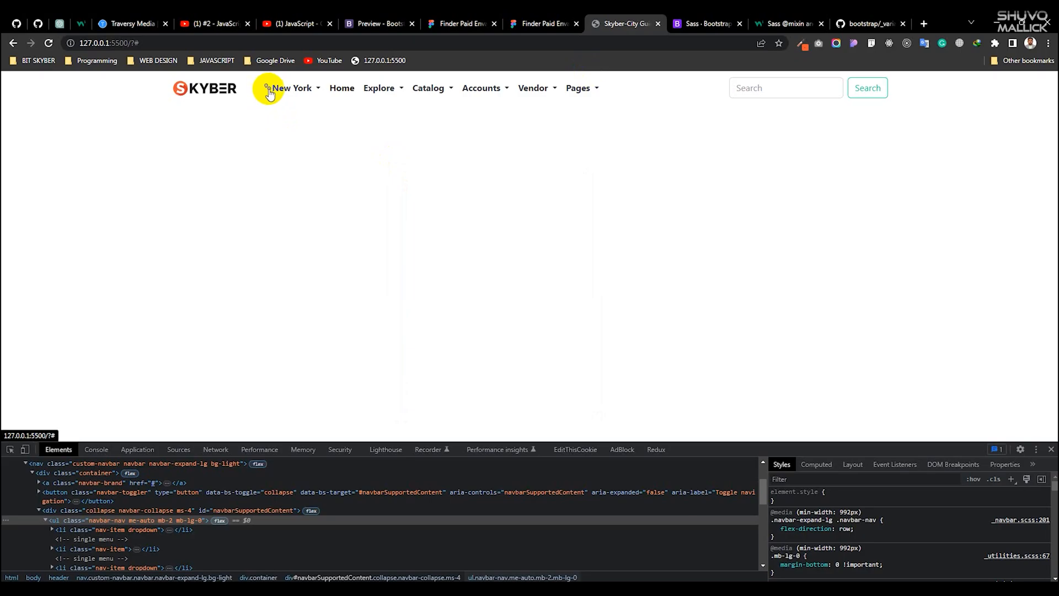
mouse_move(477, 333)
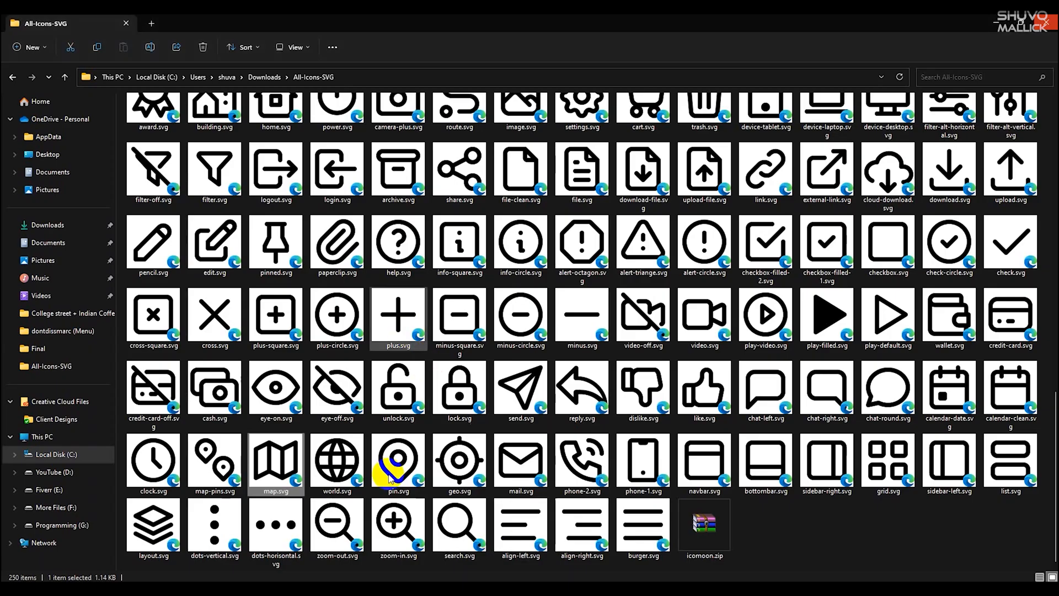
Step: Select pin.svg among the downloaded icons and return to icons.css to find .icon-pin
left_click(397, 461)
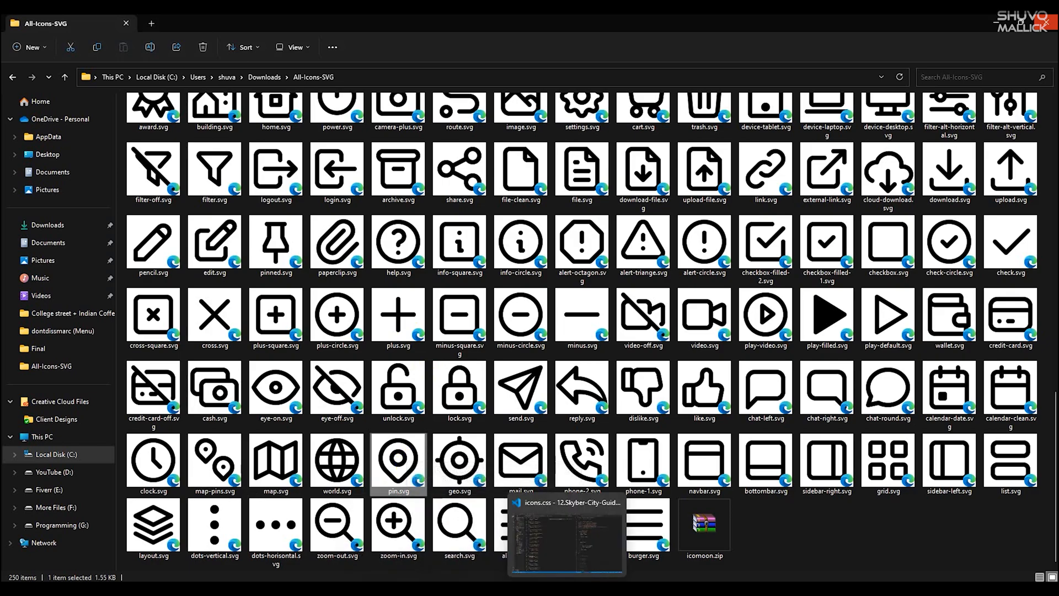
left_click(566, 531)
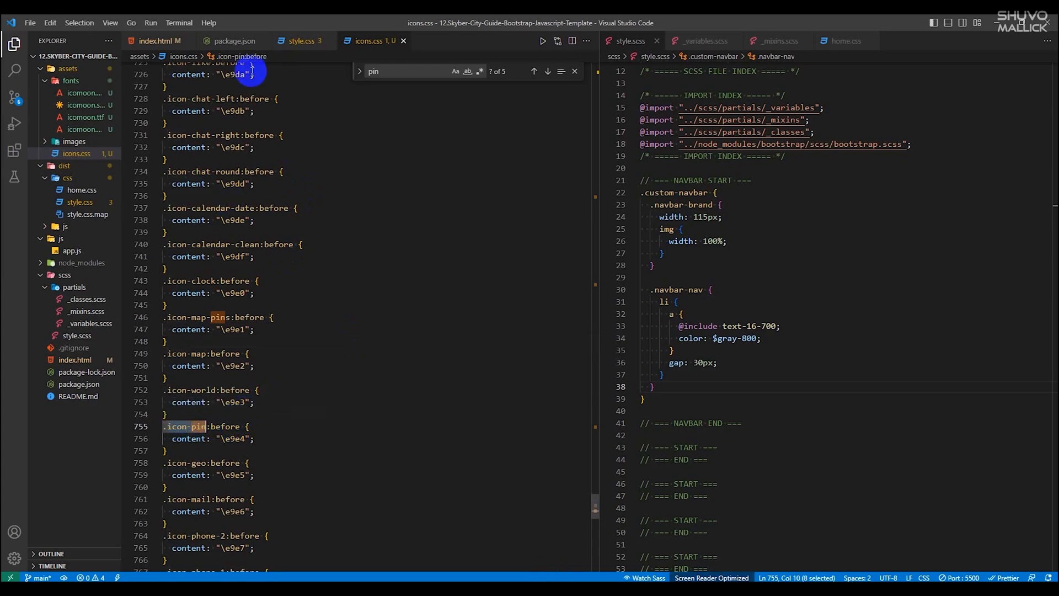
Step: Give the <i> before 'New York' in index.html the class icon-pin
left_click(155, 40)
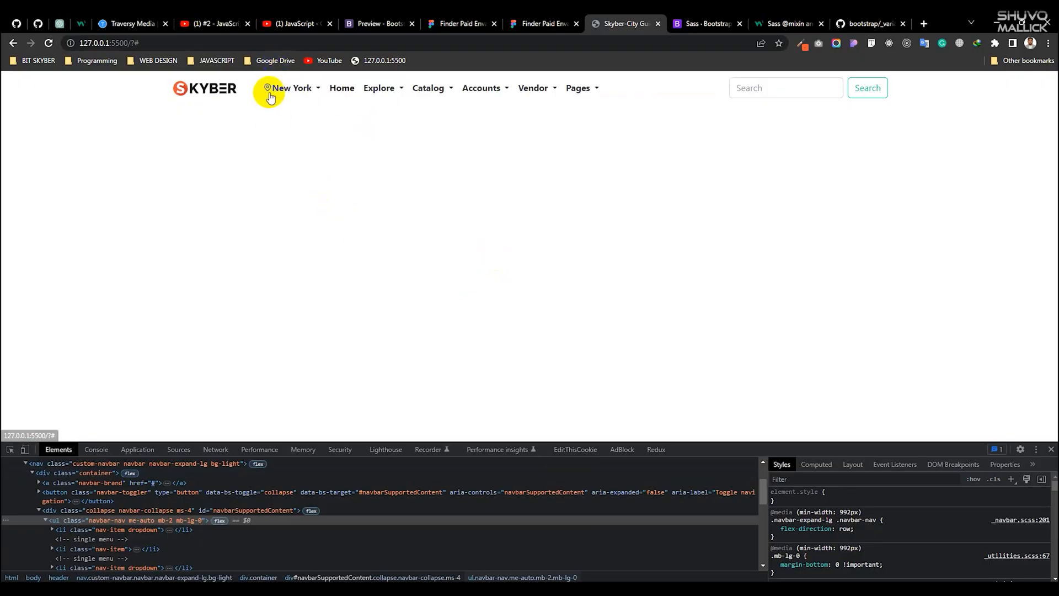
mouse_move(343, 146)
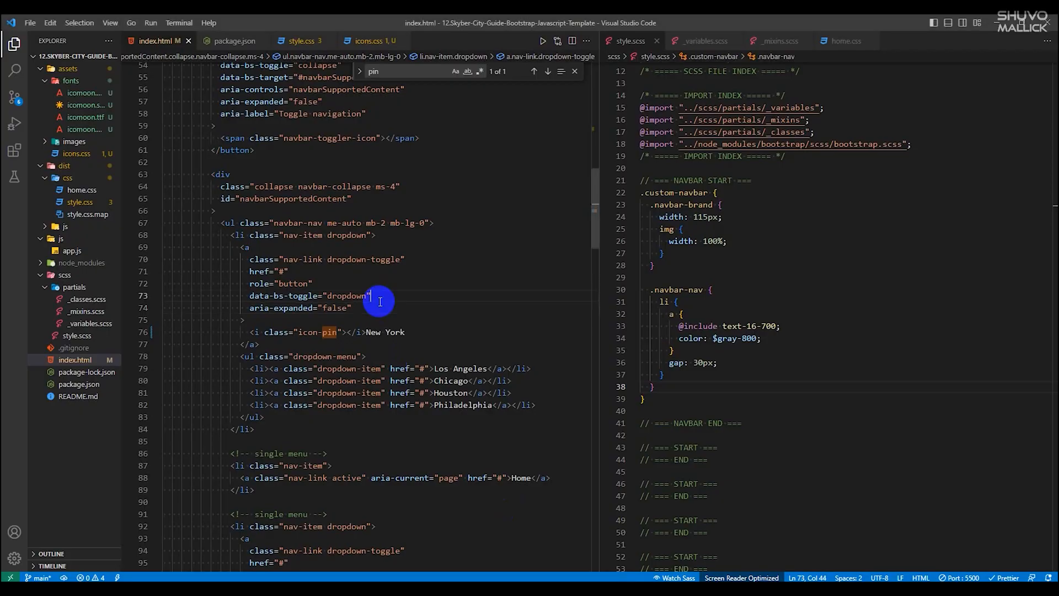
left_click(406, 332)
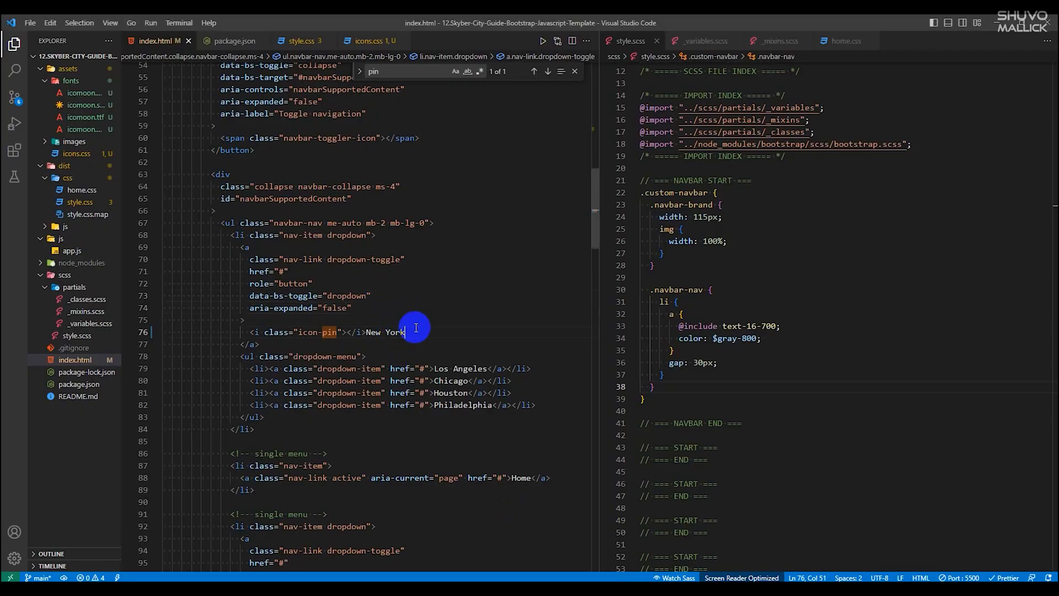